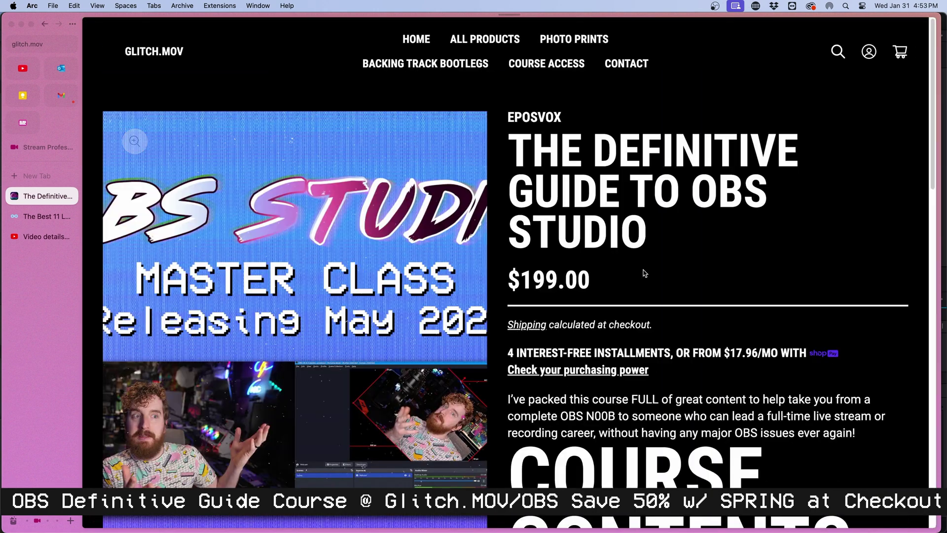
Step: Scroll the OBS Studio course product page to view its Course Contents section
scroll(down, 3)
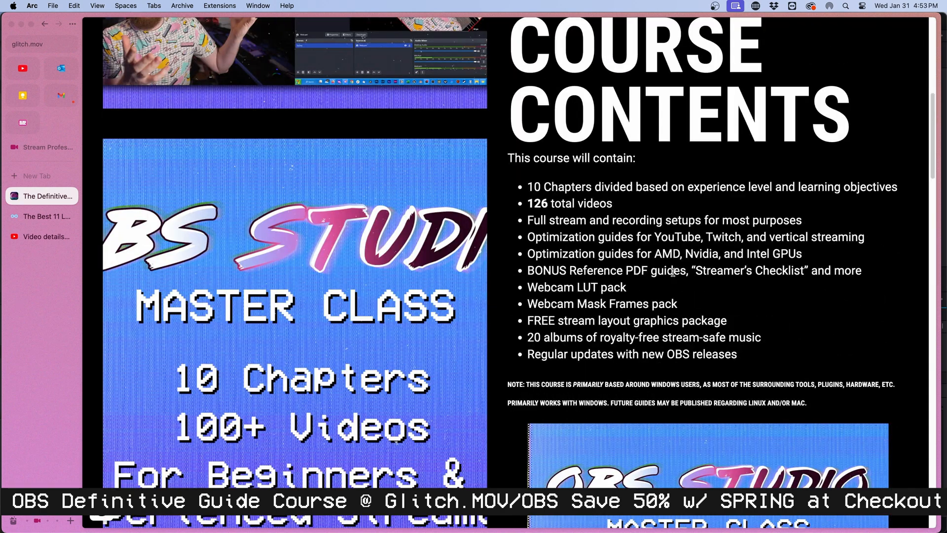
scroll(up, 3)
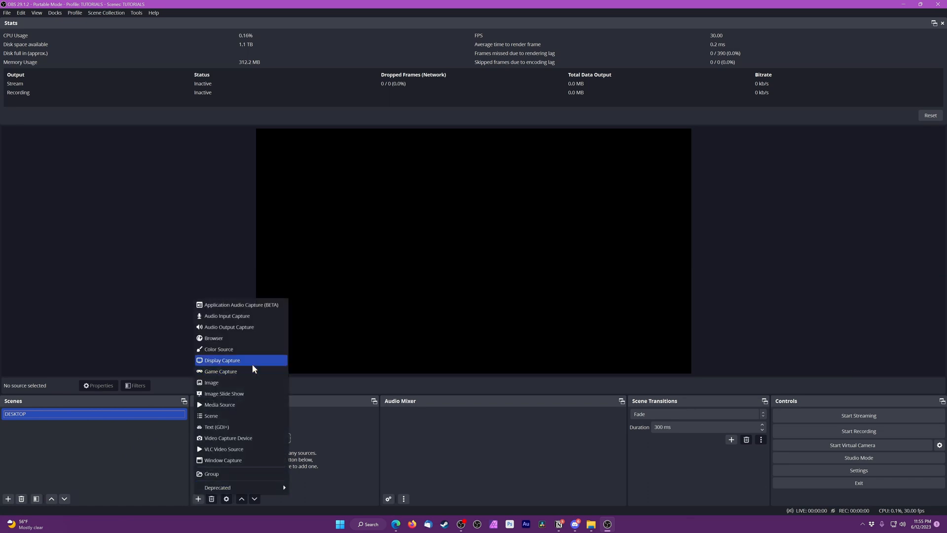
Step: Add a Display Capture source to the DESKTOP scene from the Sources list
click(222, 360)
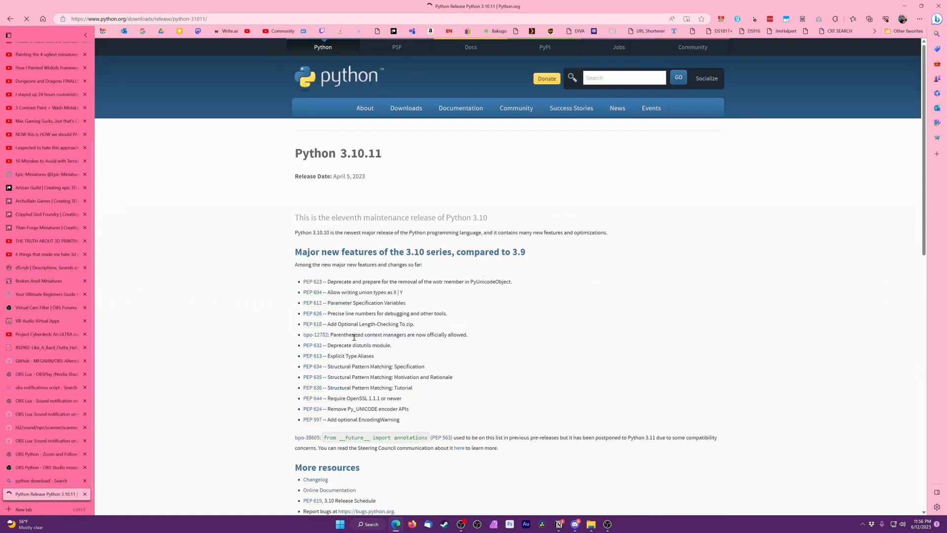
Step: Download the Python 3.10.11 64-bit Windows installer and install it with python.exe added to PATH
scroll(down, 3)
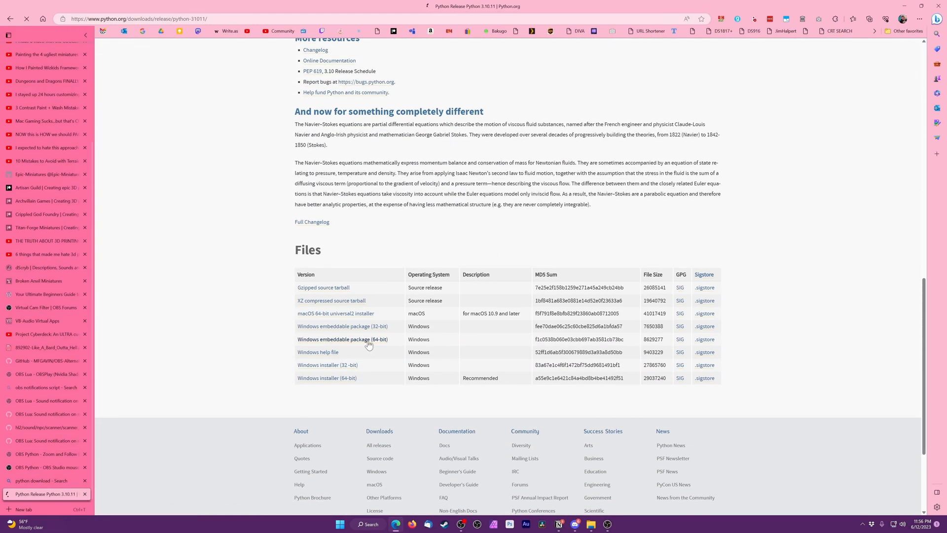
mouse_move(663, 216)
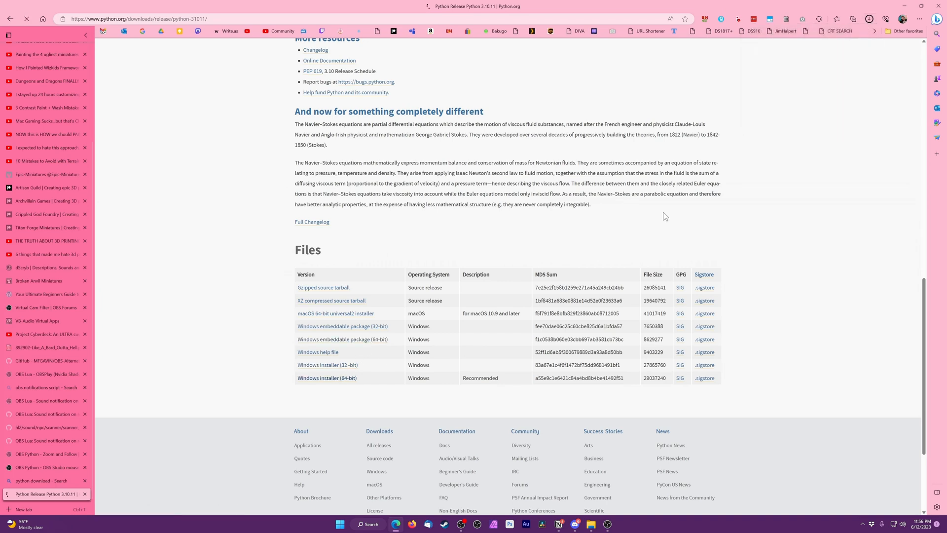
click(868, 19)
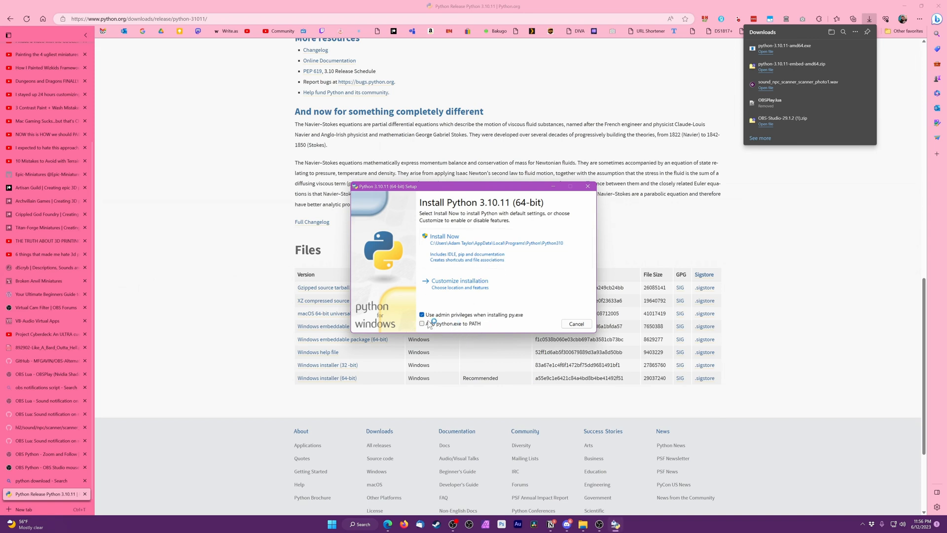
click(421, 323)
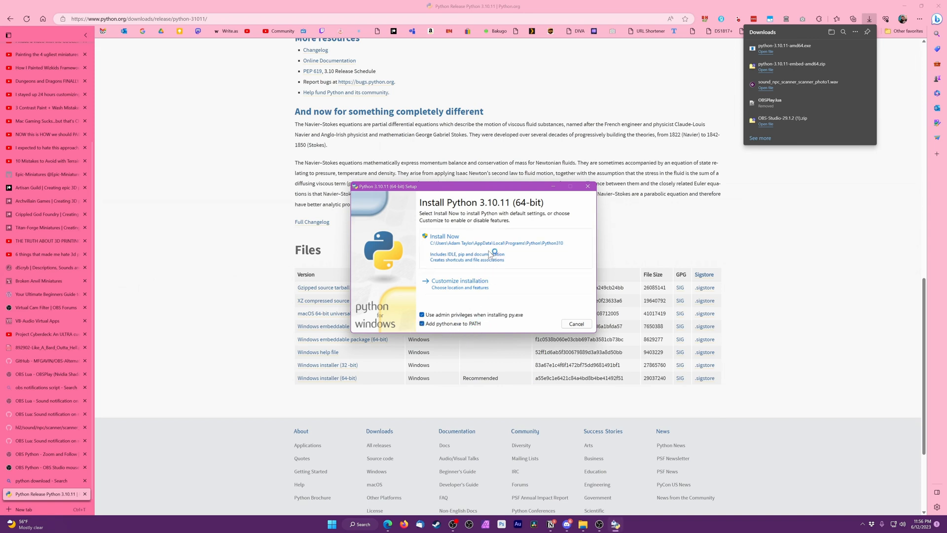
click(444, 236)
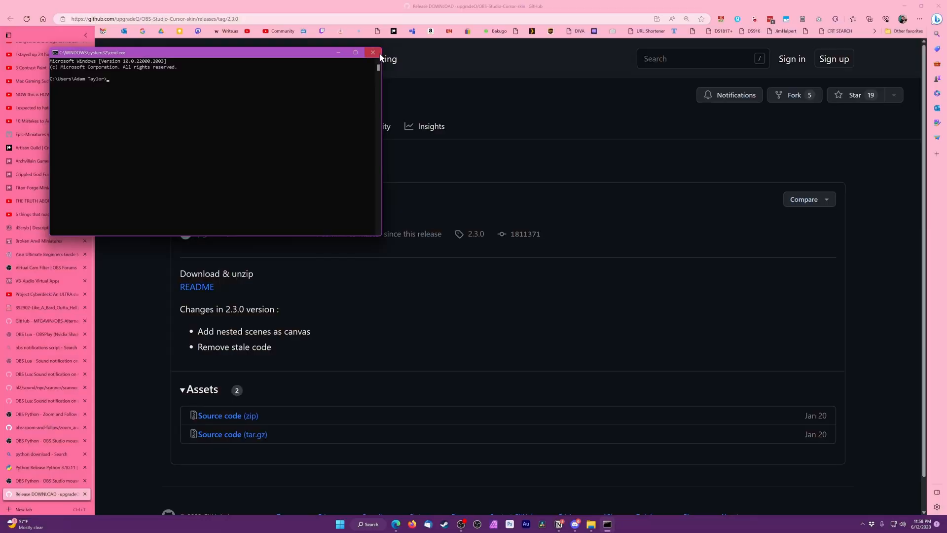
Step: Run pip install pynput from an administrator Windows Terminal session
right_click(339, 524)
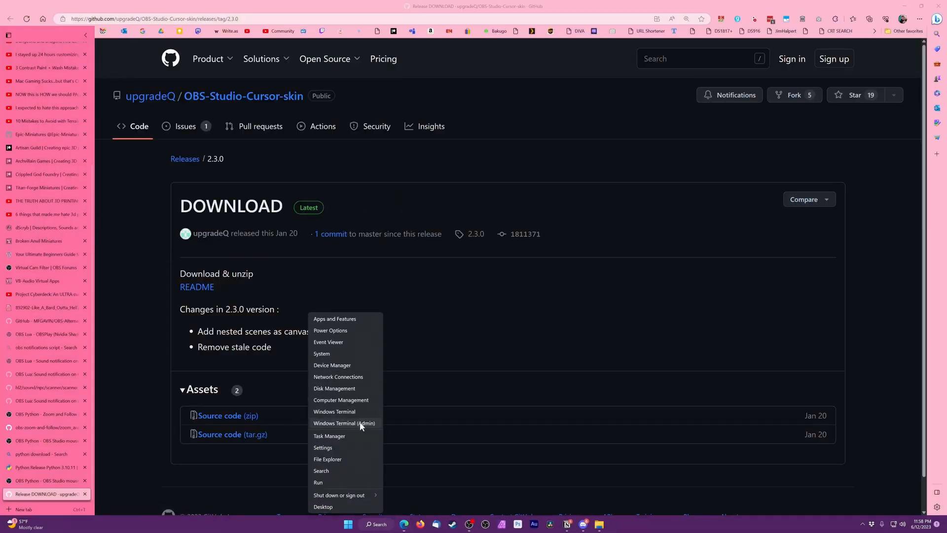
click(455, 351)
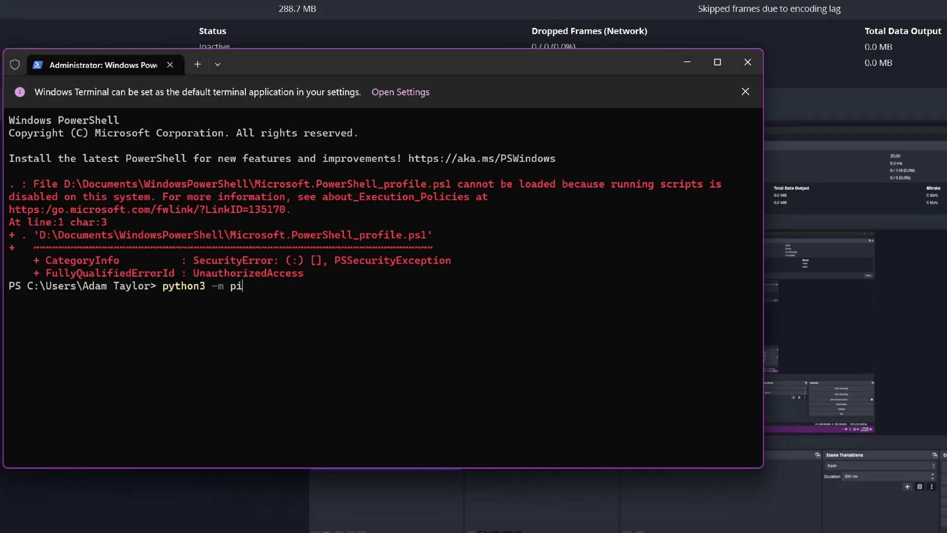
text(p install pyi)
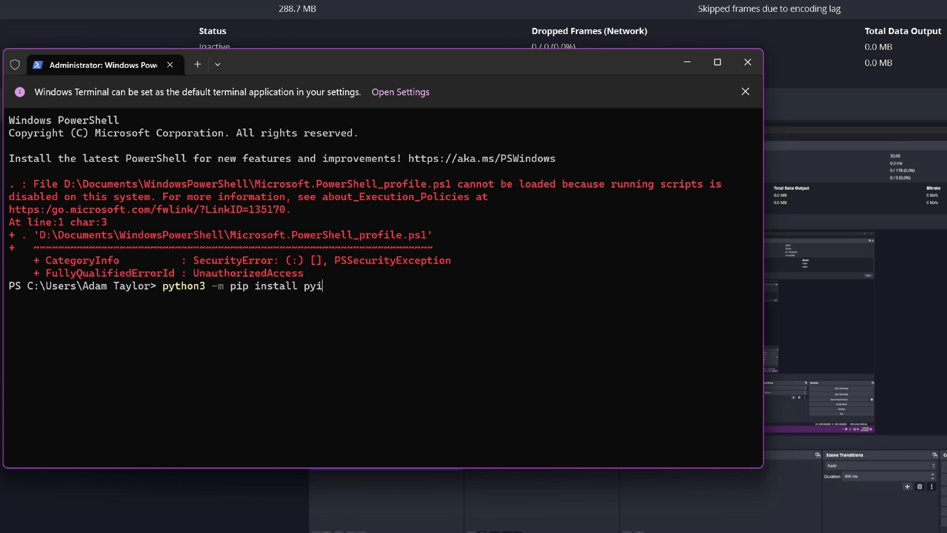
text(nput)
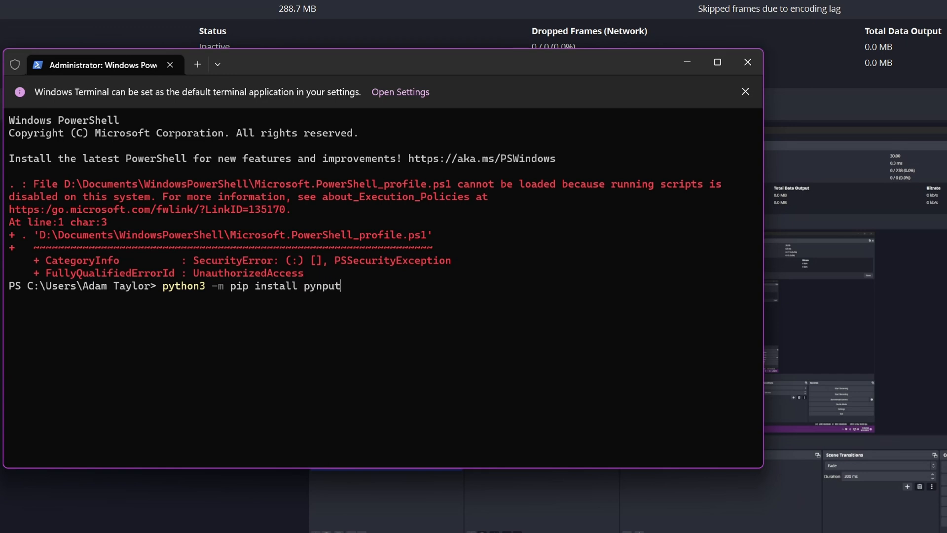
key(Return)
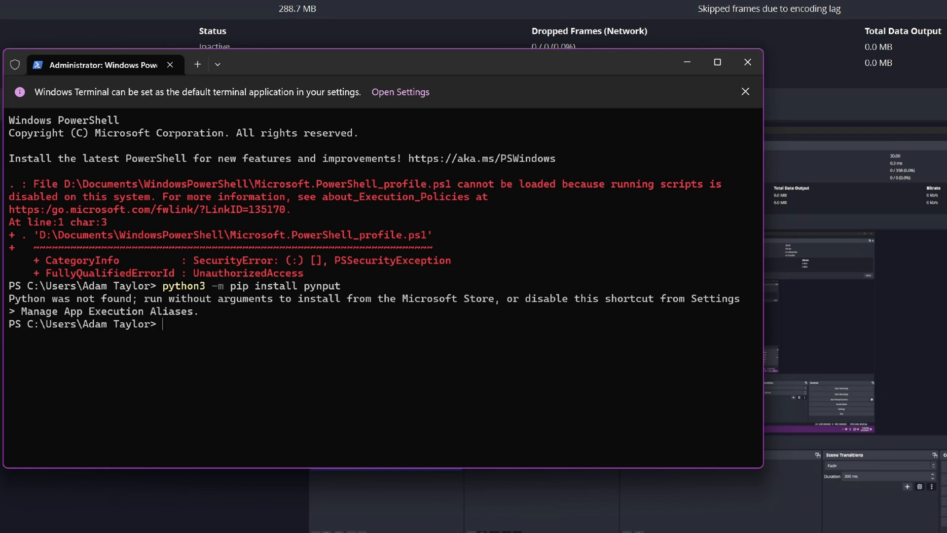
Step: Retry as python -m pip install pynput after python3 is not found
text(python3 -m pip install pynput)
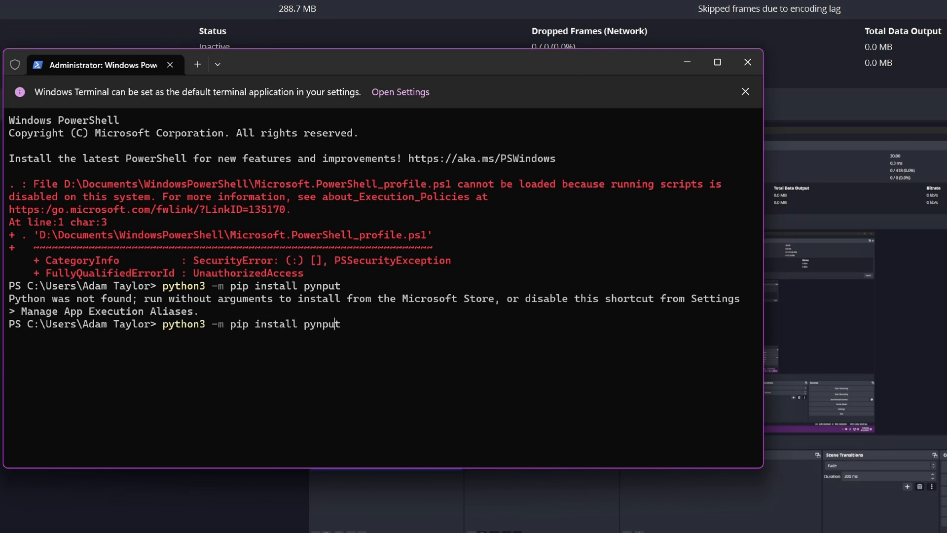
key(Return)
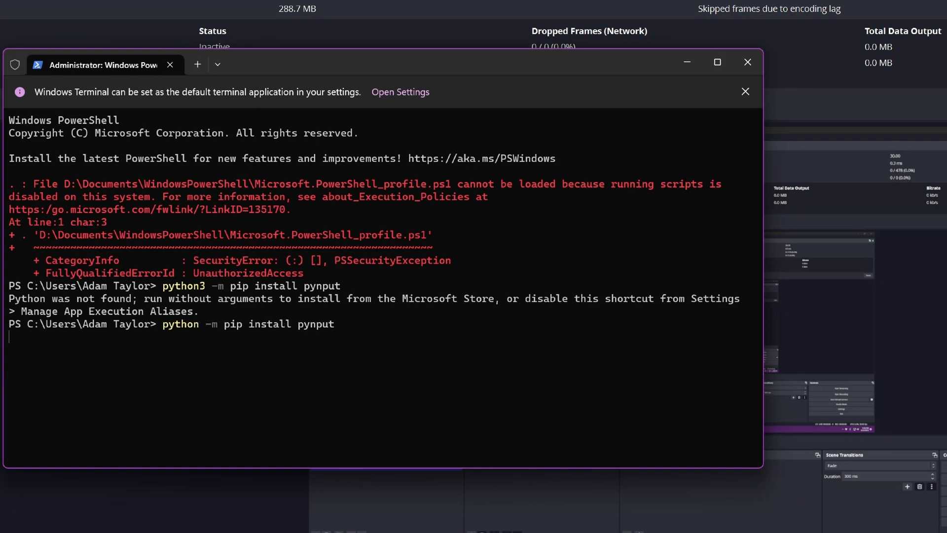
key(Return)
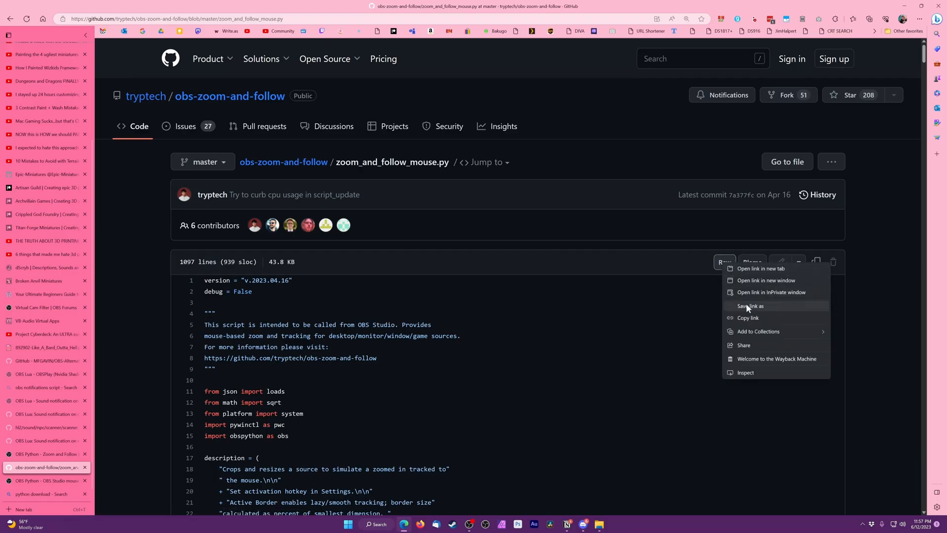
Step: Save the raw zoom_and_follow_mouse.py script to disk and switch to the OBS forum Zoom and Follow page
click(750, 305)
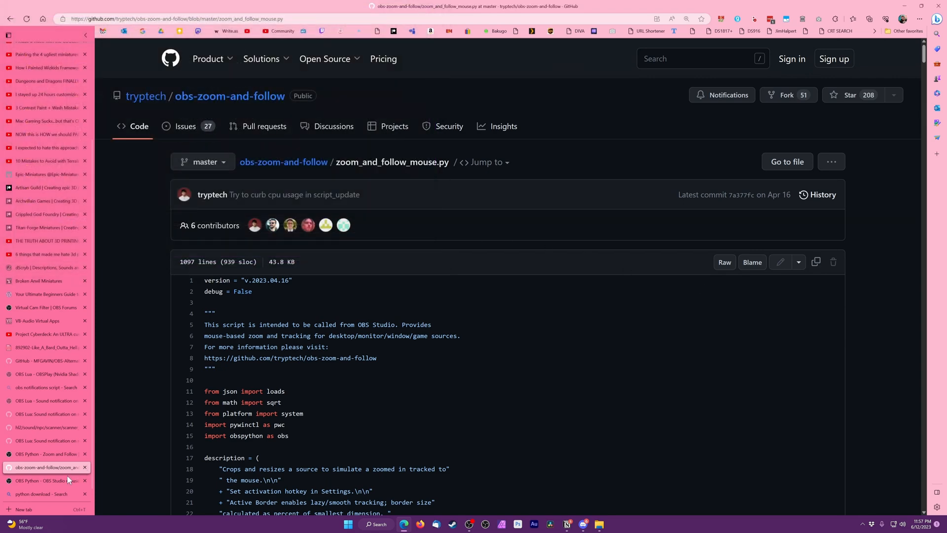
click(46, 454)
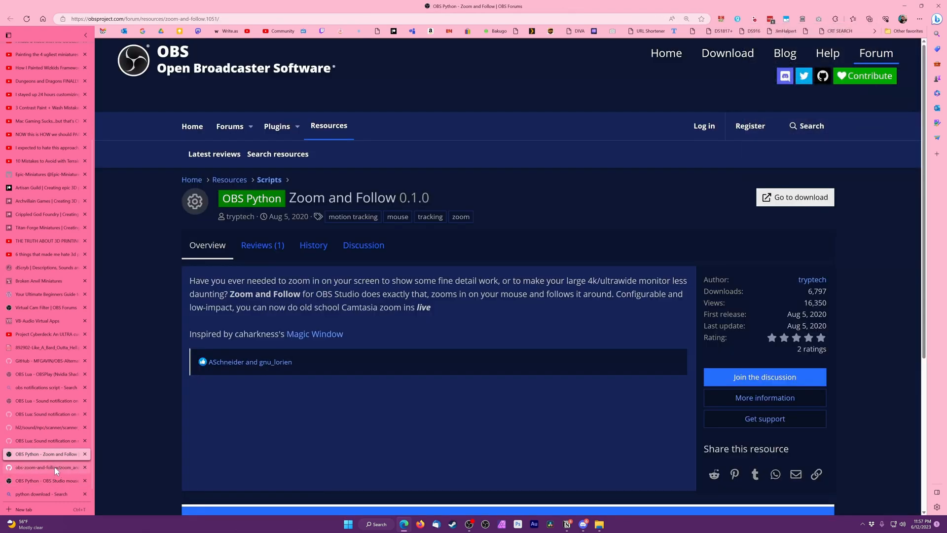
mouse_move(51, 467)
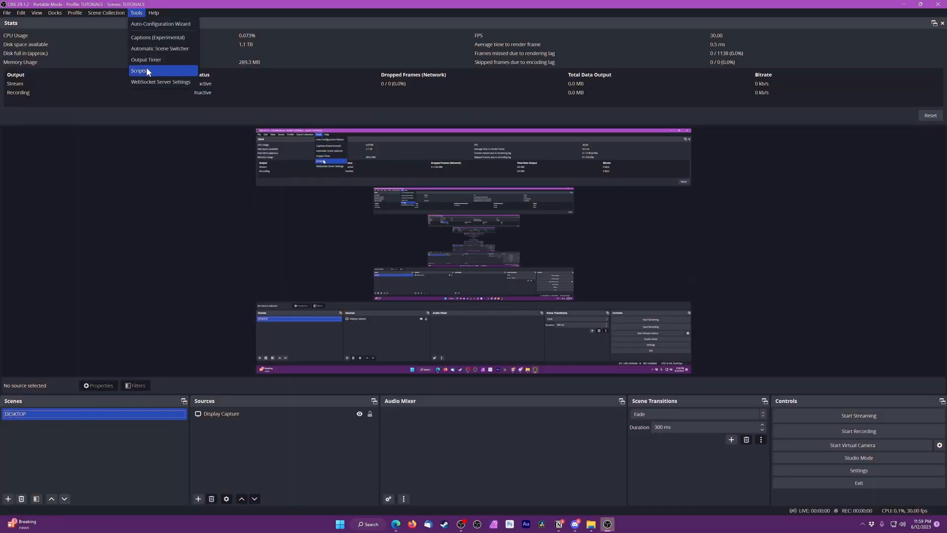
Step: Set the Scripts Python install path to the AppData Python310 folder
click(138, 70)
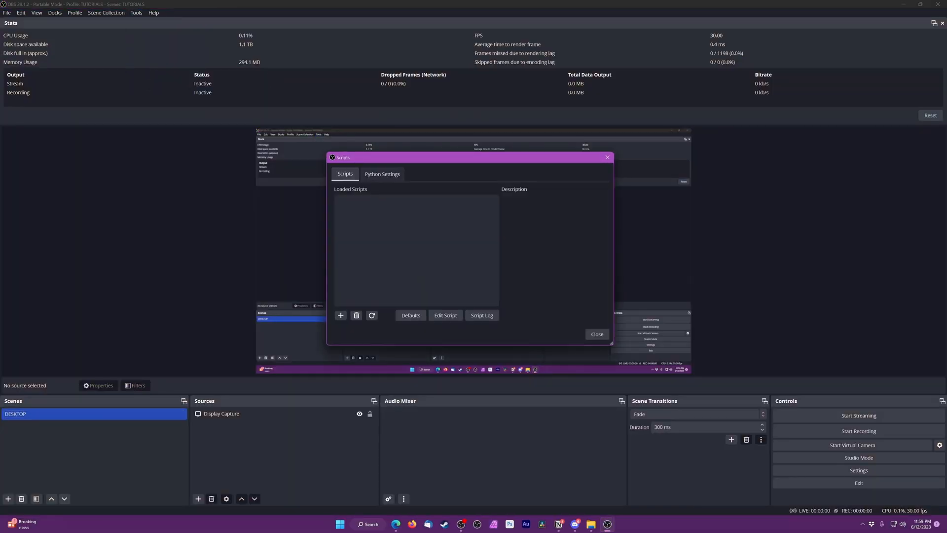
click(381, 173)
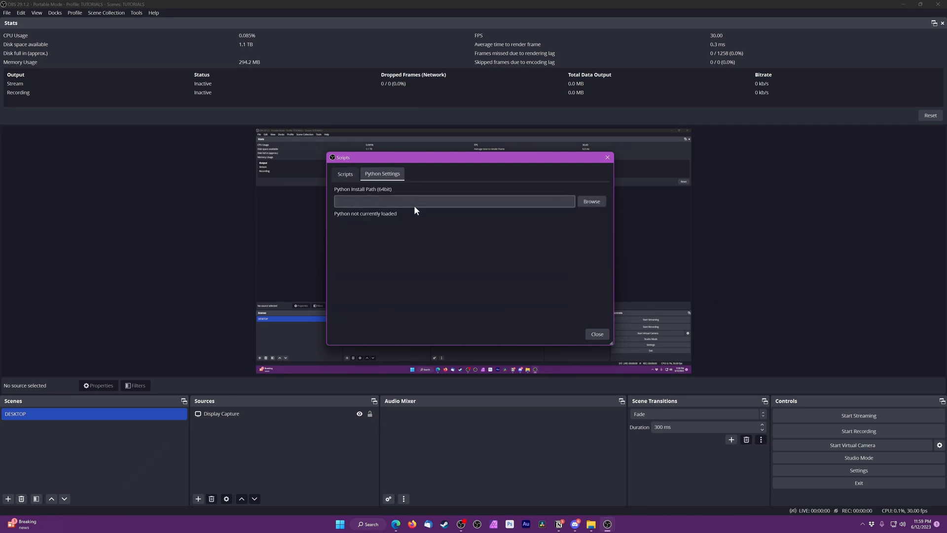
click(590, 201)
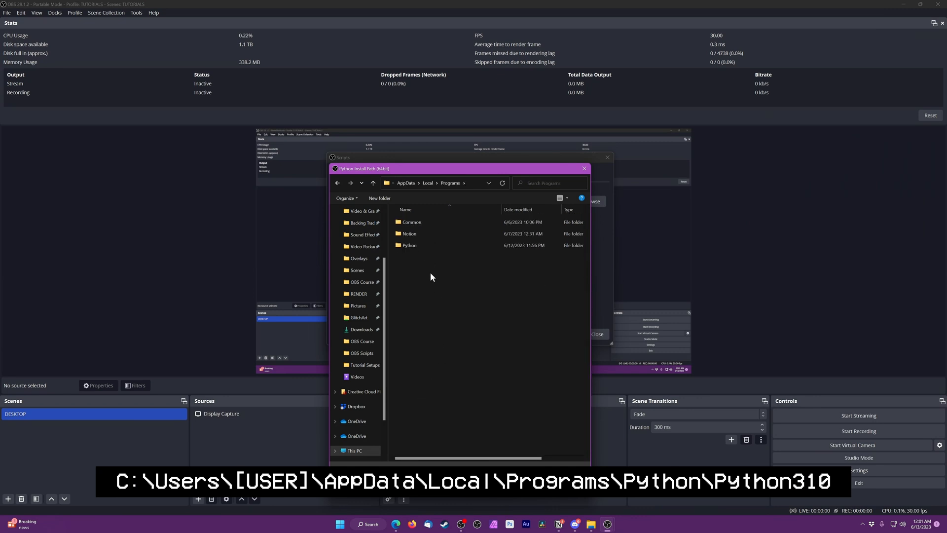
double_click(410, 246)
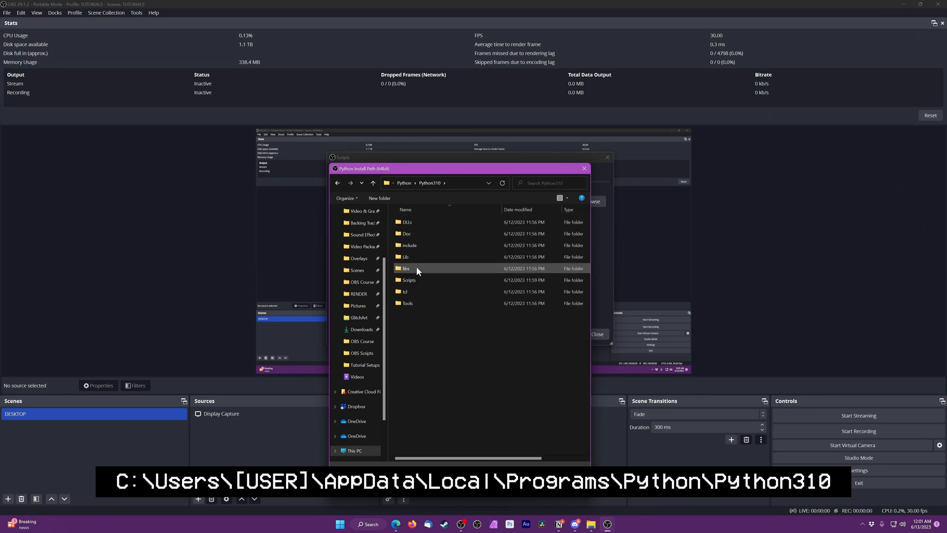
mouse_move(494, 415)
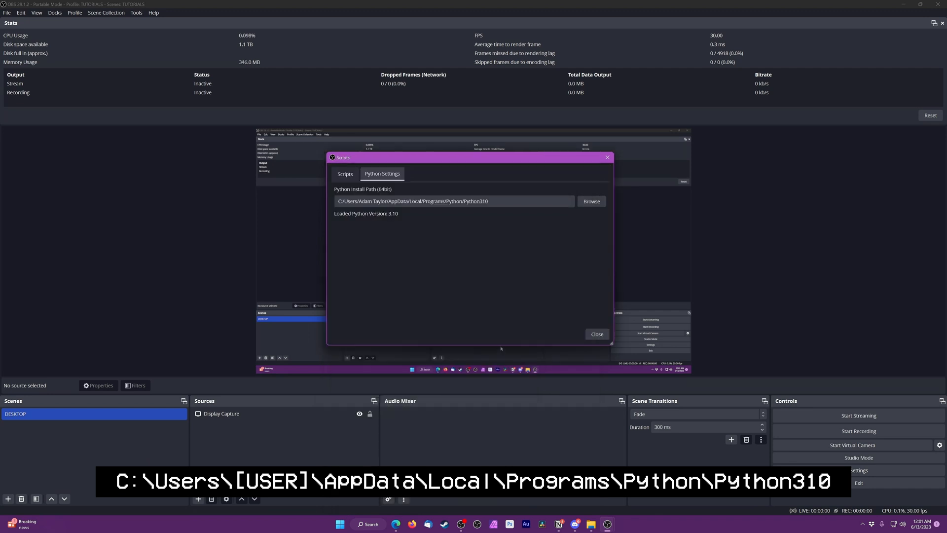
mouse_move(347, 184)
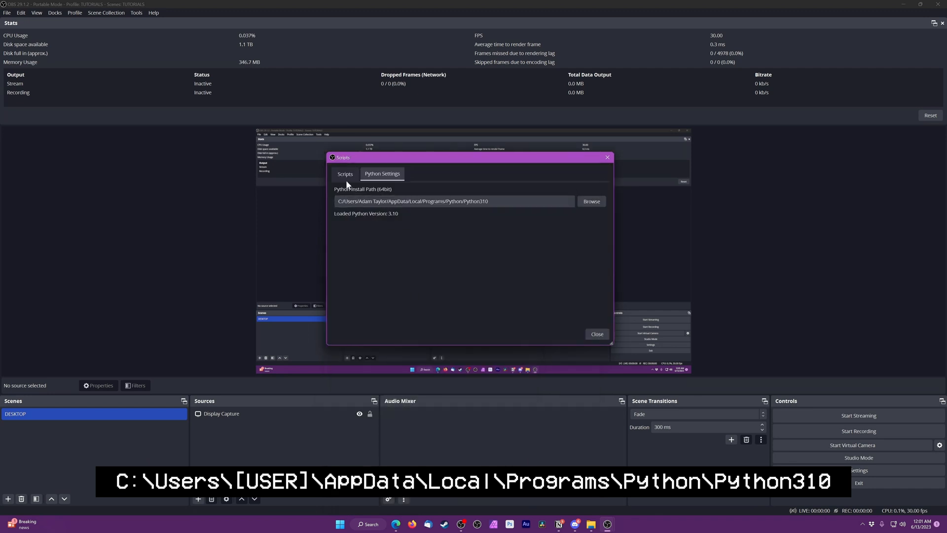
Step: Add a new script by browsing to zoom_and_follow_mouse.py in the OBS Scripts folder
click(344, 174)
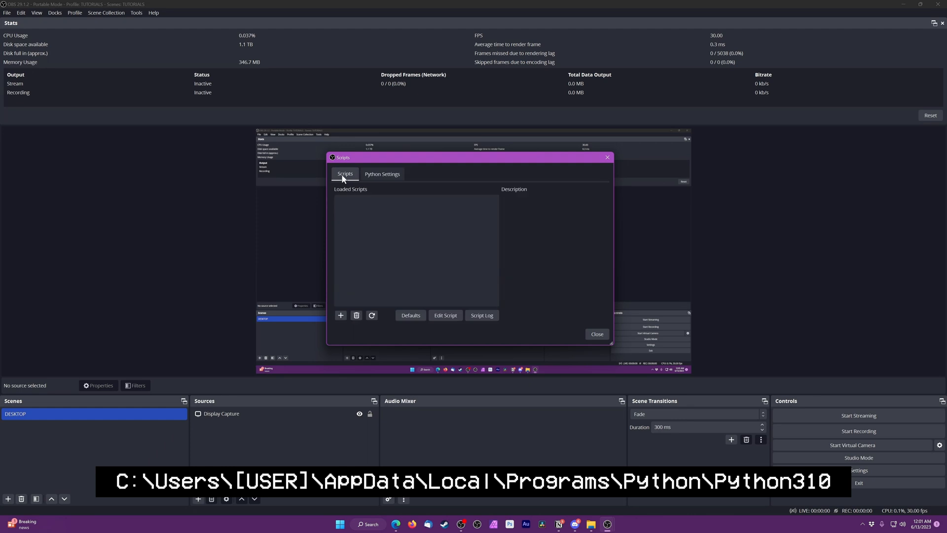
click(340, 314)
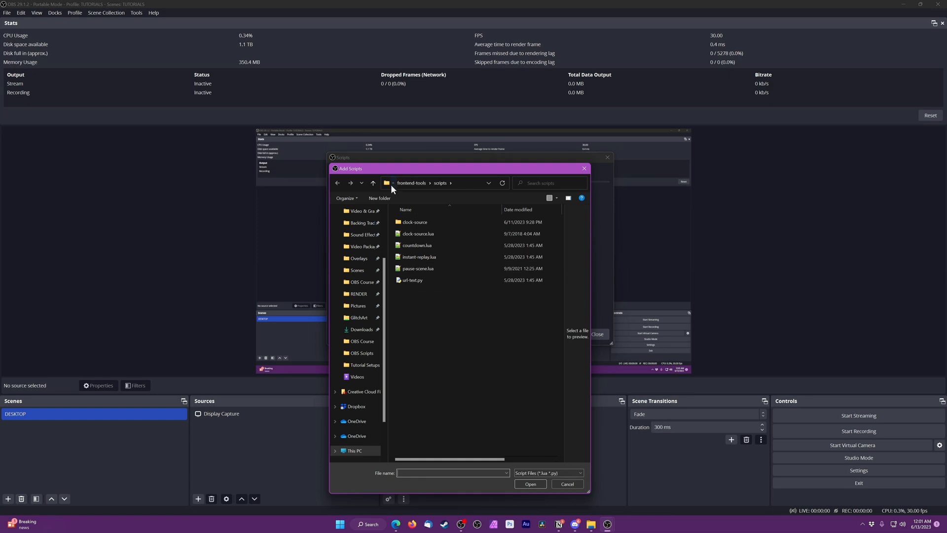
click(373, 183)
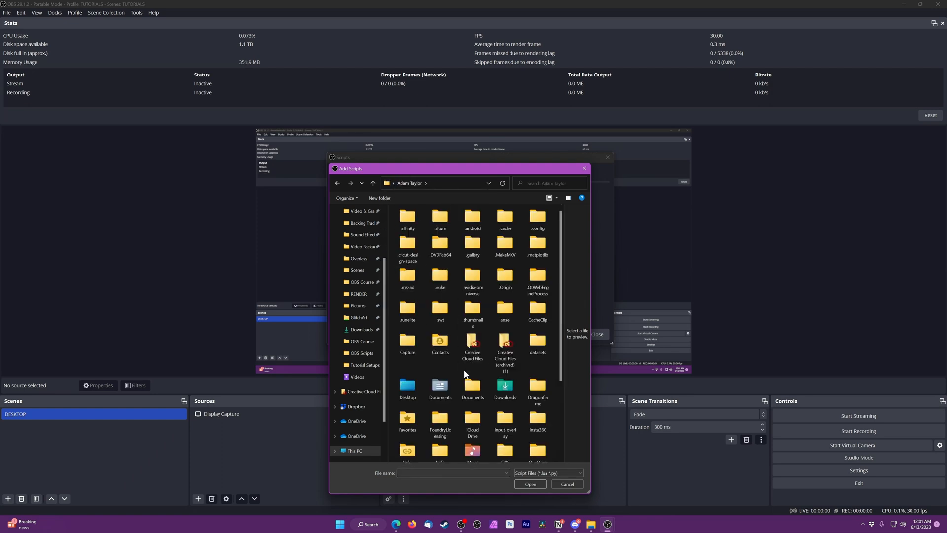
double_click(362, 354)
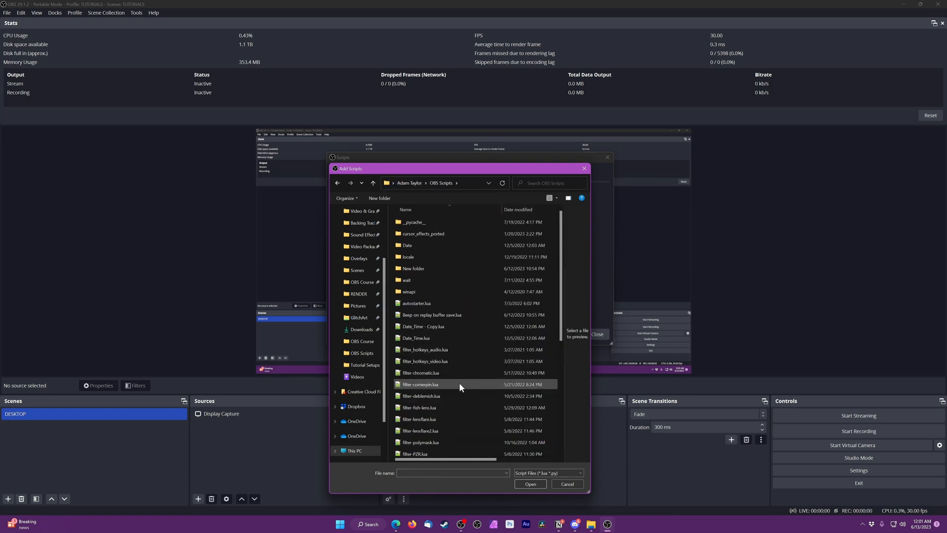
scroll(down, 3)
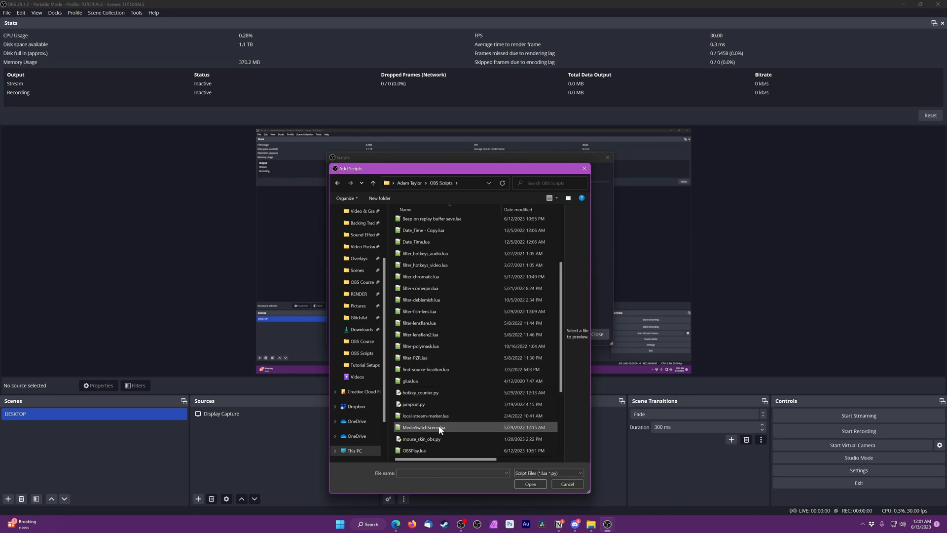
scroll(down, 3)
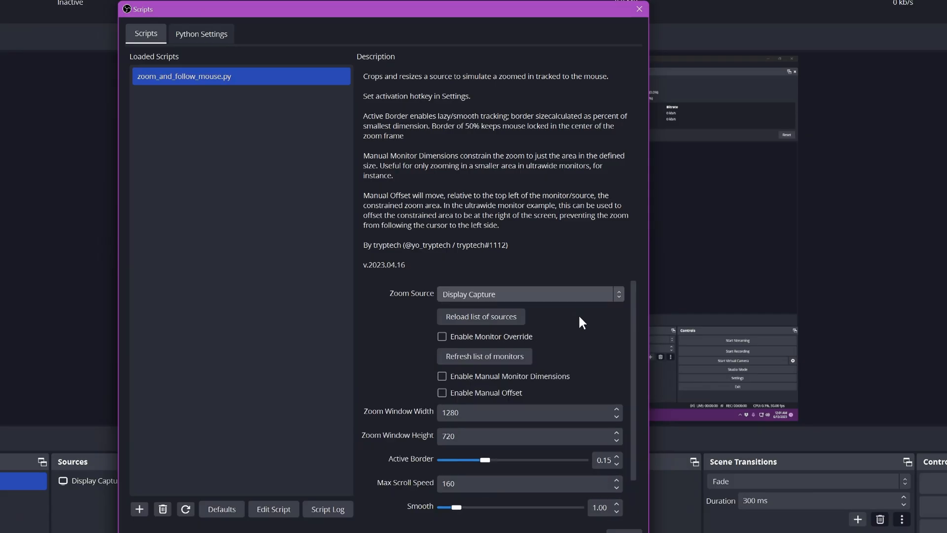
mouse_move(416, 385)
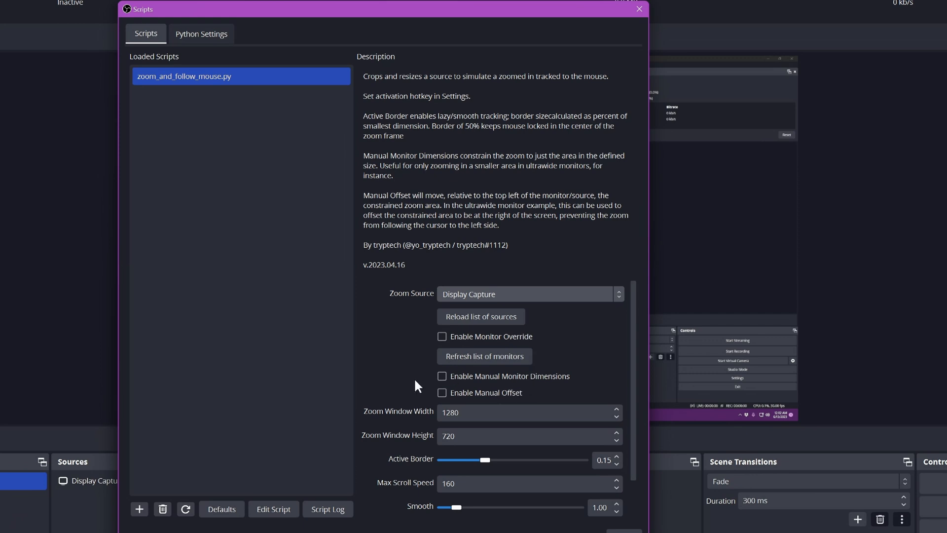
scroll(down, 3)
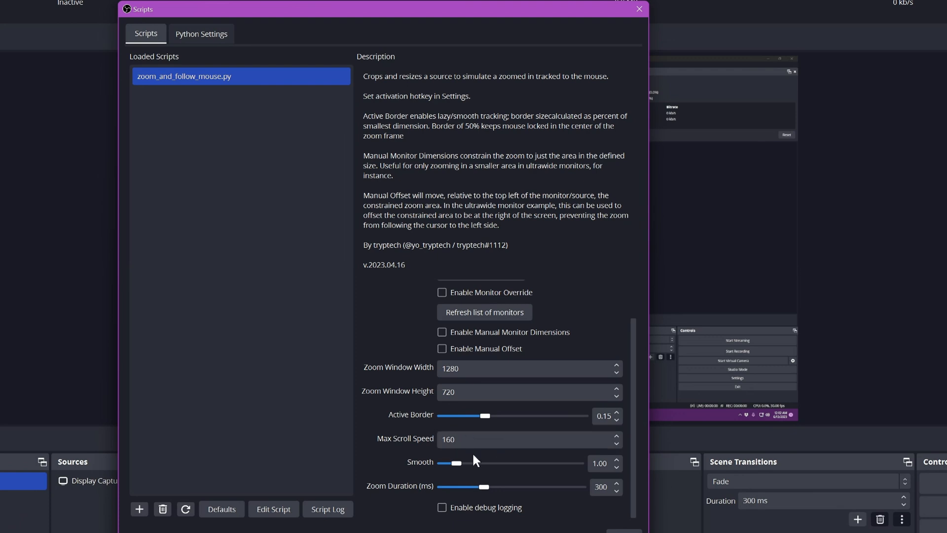
mouse_move(430, 441)
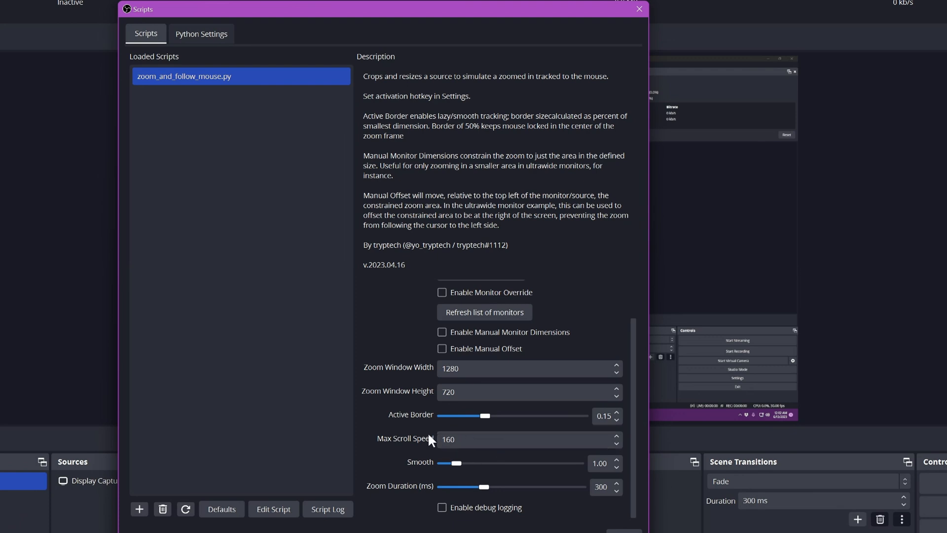
mouse_move(421, 485)
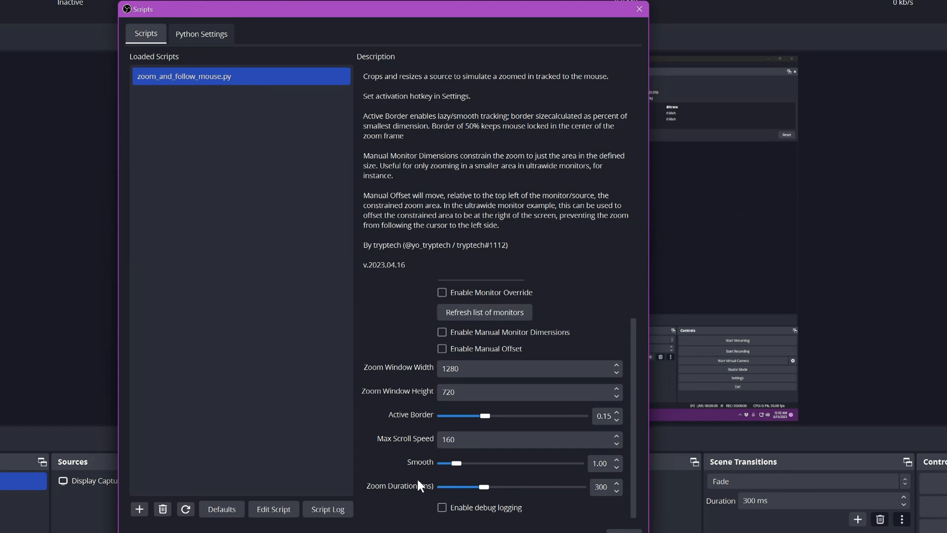
scroll(up, 3)
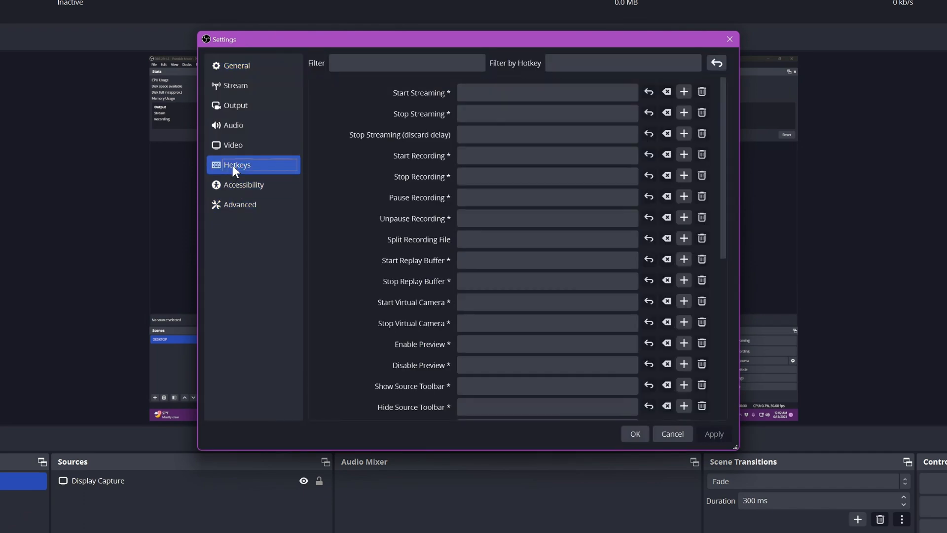
Step: Assign Alt + 8 as the Enable/Disable Mouse Zoom hotkey in Settings > Hotkeys
scroll(down, 3)
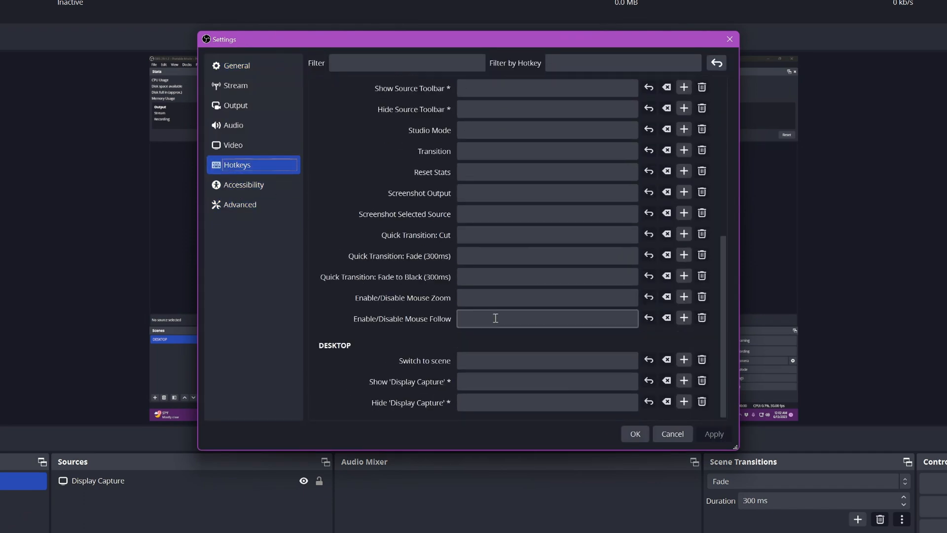
click(547, 297)
text(Alt)
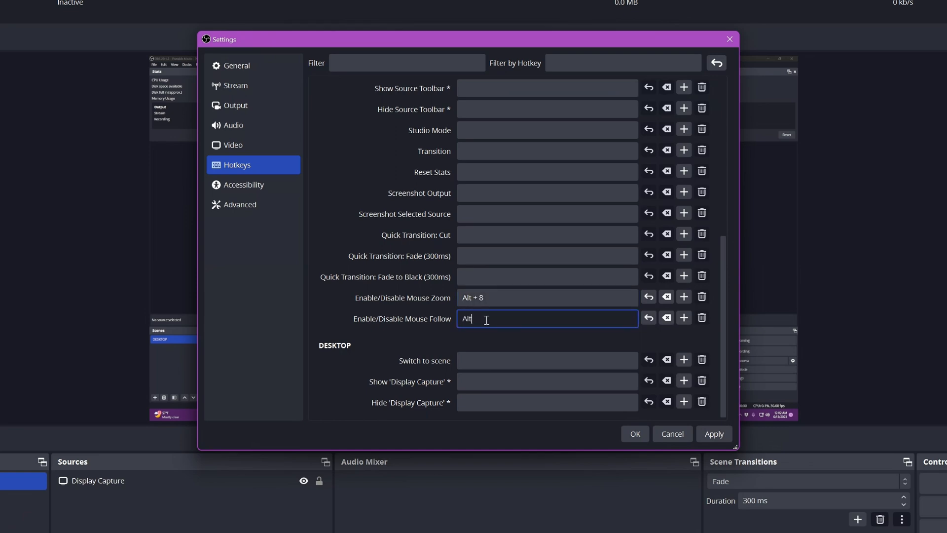
text(+ 8)
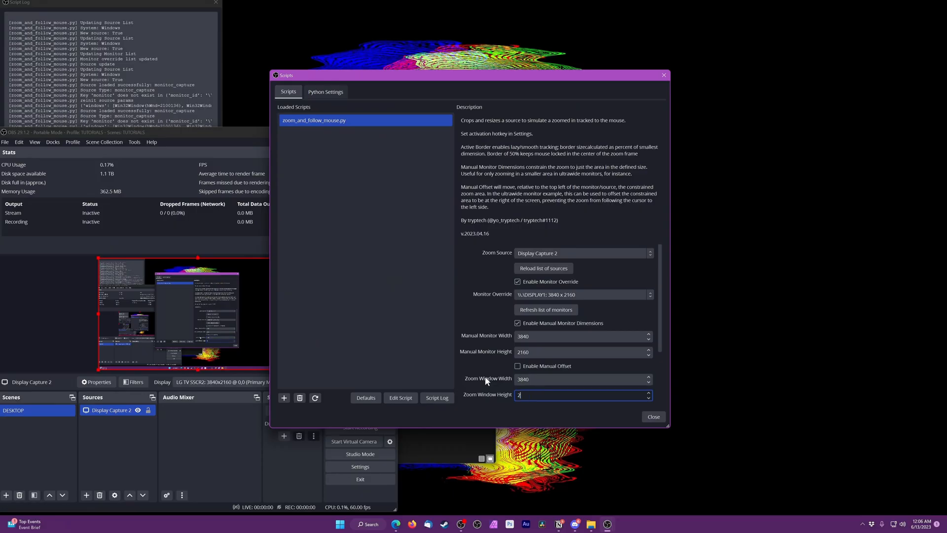
Step: Close the Scripts window with the zoom script set to Display Capture 2 at 3840×2160
click(652, 416)
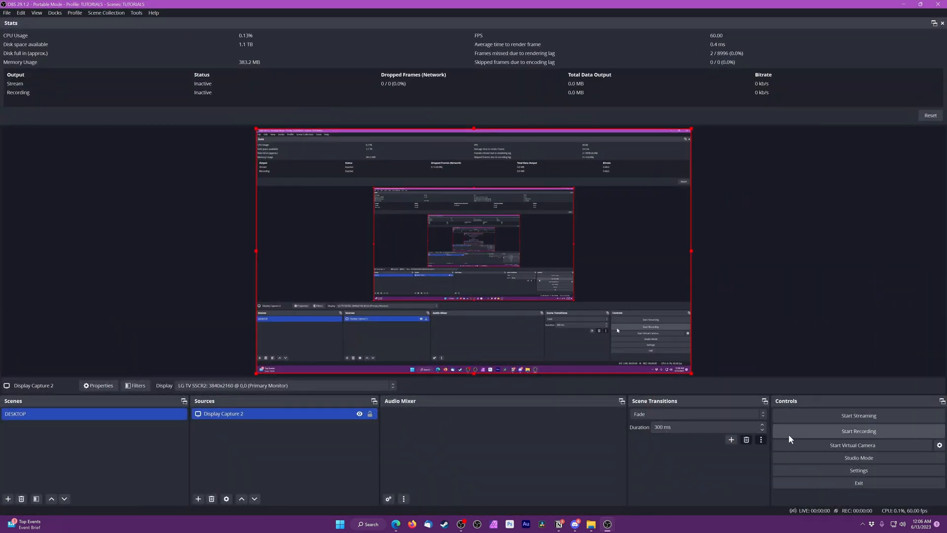
mouse_move(744, 377)
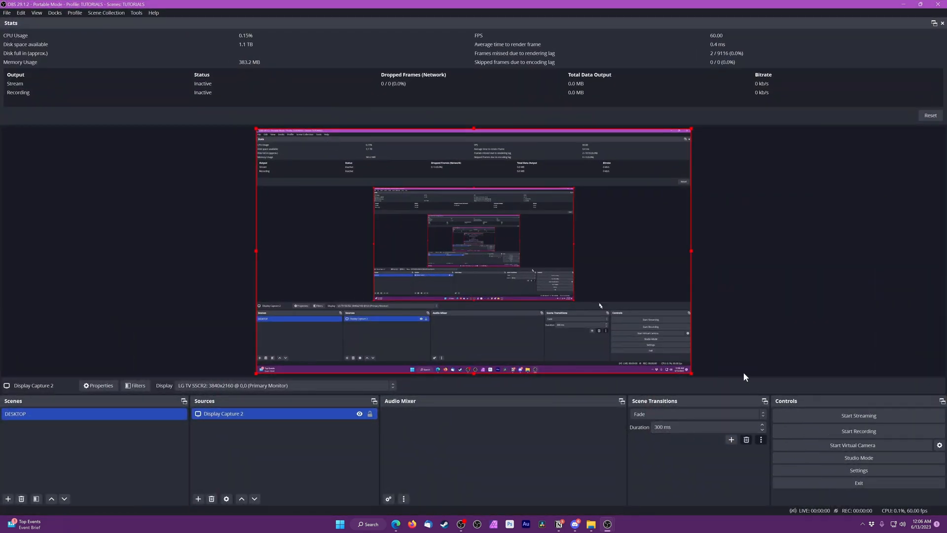
mouse_move(715, 296)
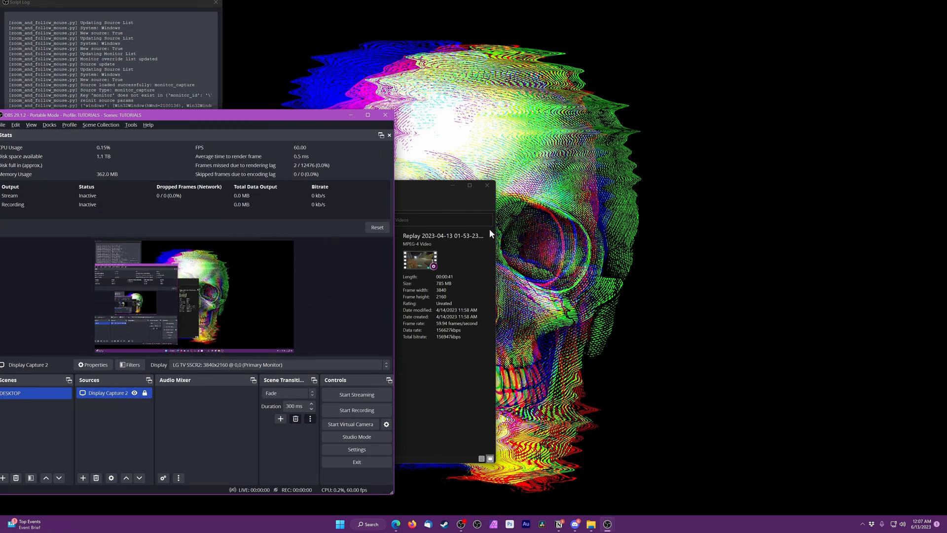
mouse_move(737, 252)
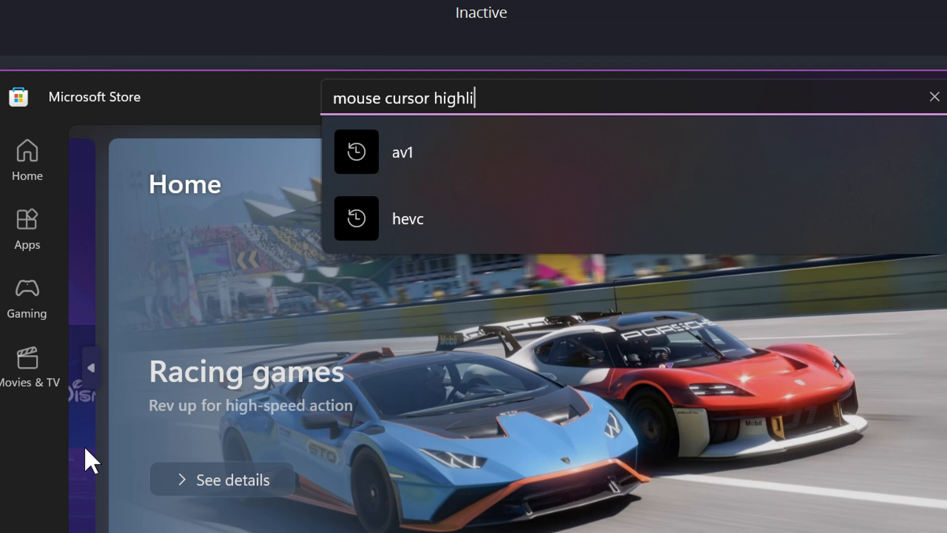
Step: Search the Store for 'mouse cursor highlight' and locate the Mouse pointer highlight listing
text(ght)
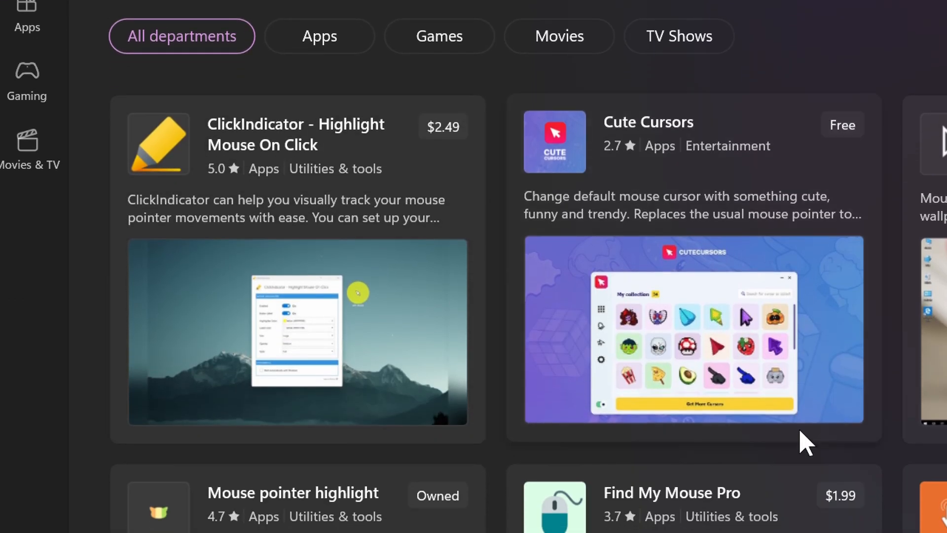
scroll(down, 3)
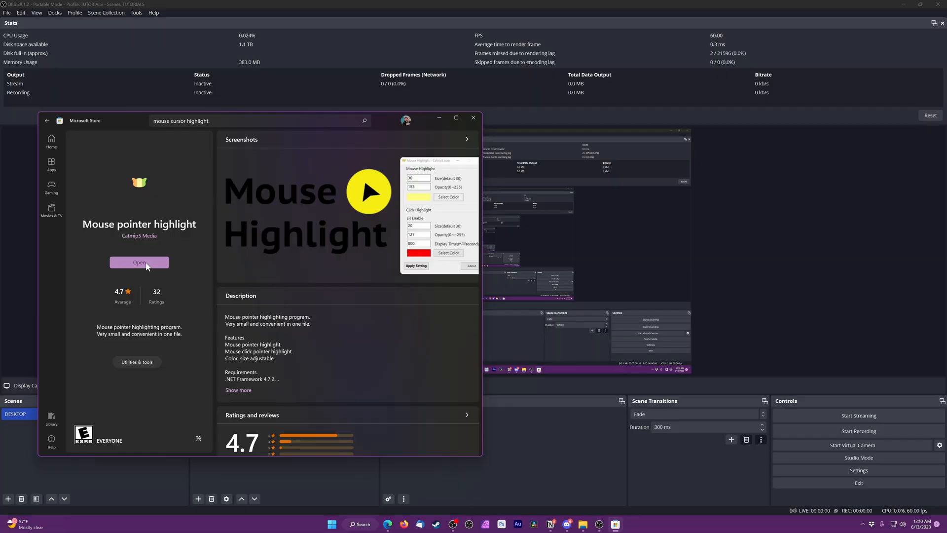
Step: Launch Mouse Pointer Highlight and pick green as the click highlight colour
click(139, 263)
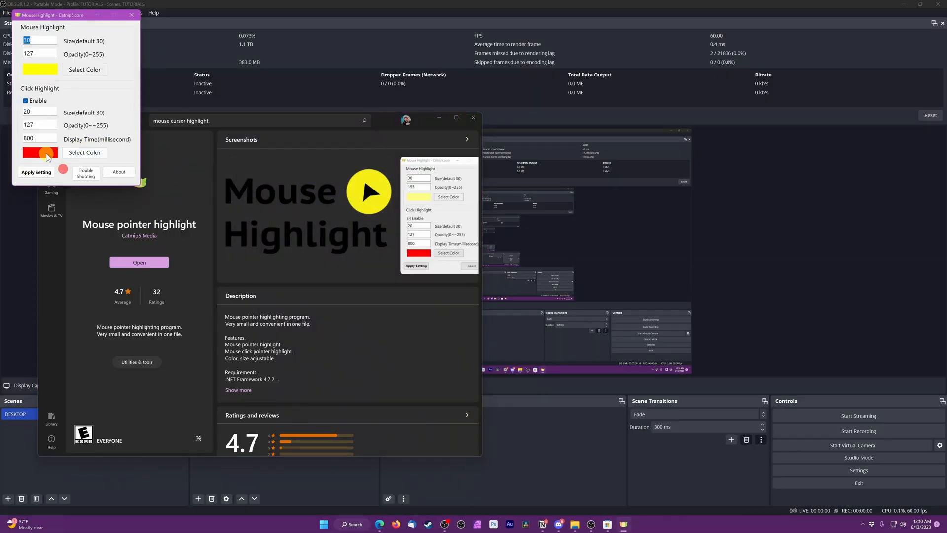
click(84, 152)
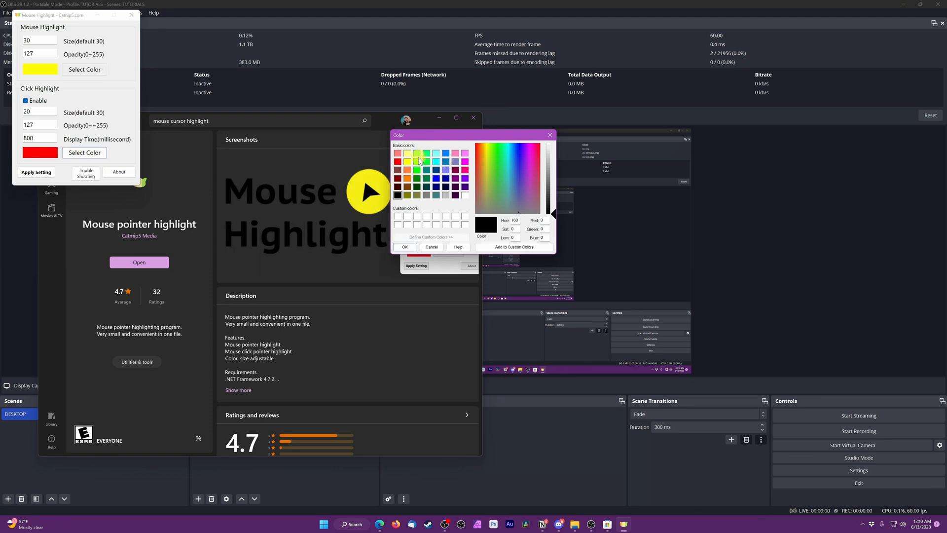
click(404, 247)
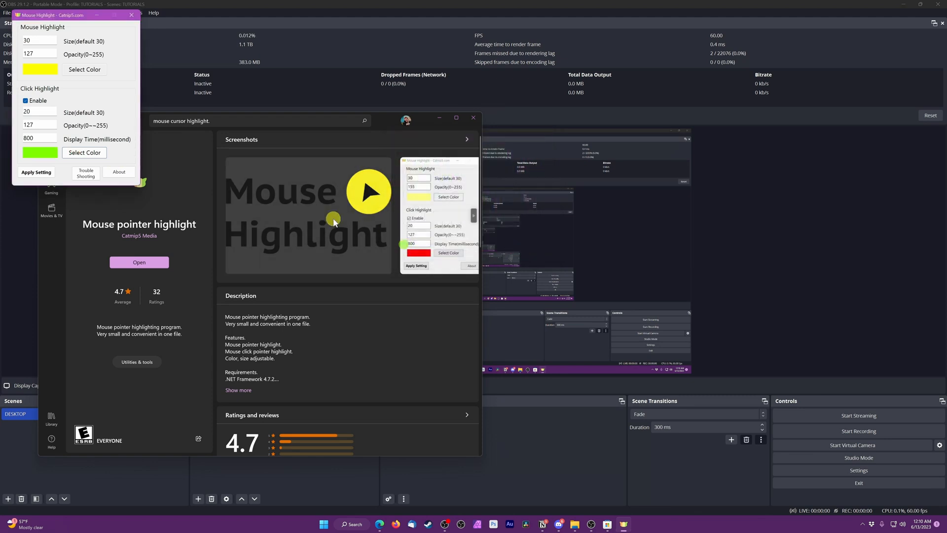
mouse_move(103, 23)
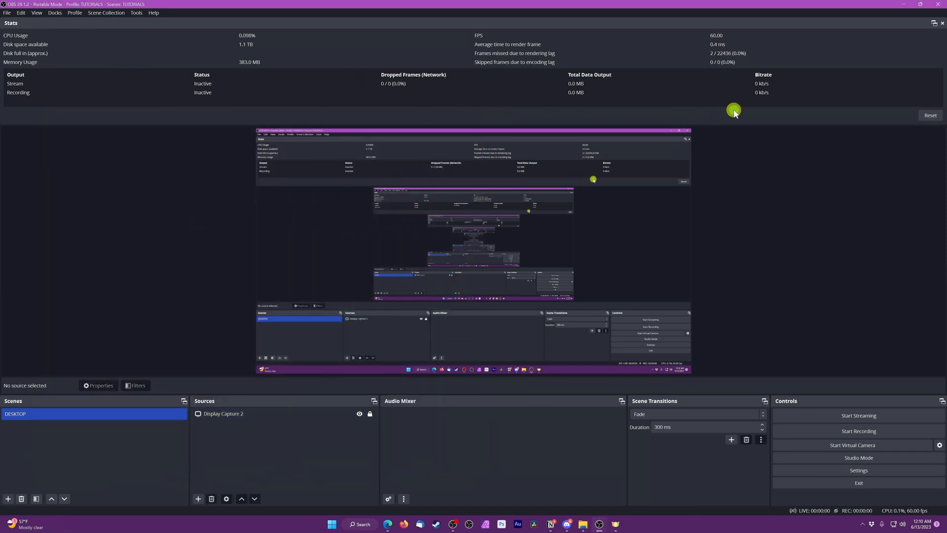
Step: Load the cursor skin script (version 2.3.0) through Tools > Scripts
click(136, 12)
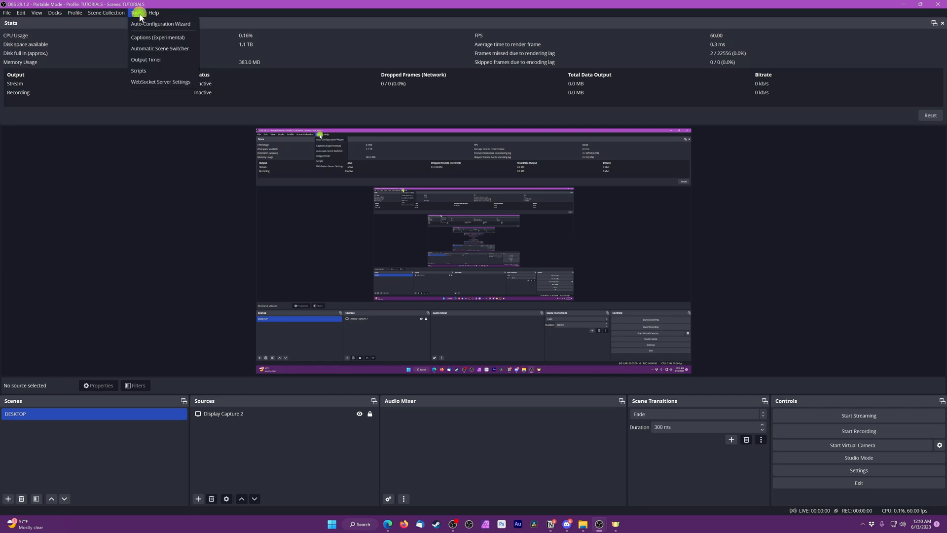
click(275, 76)
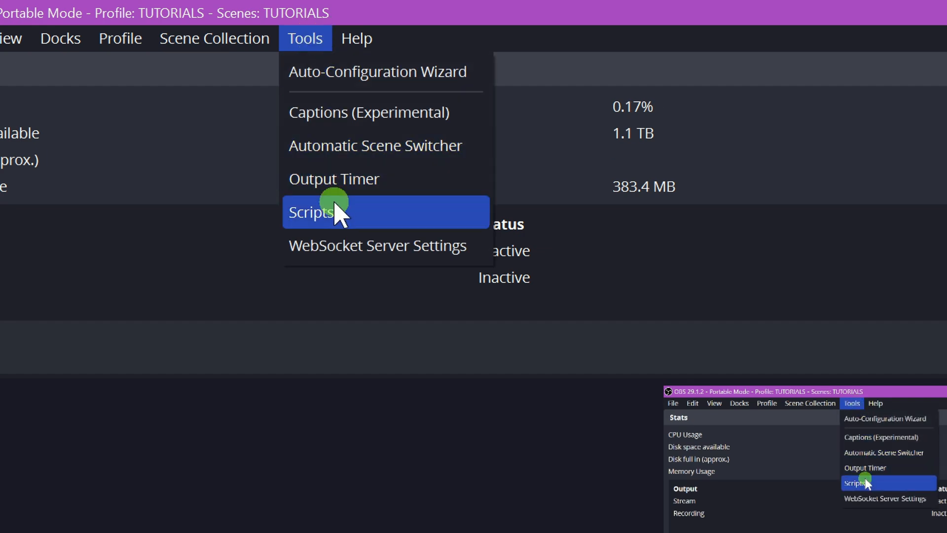
click(327, 212)
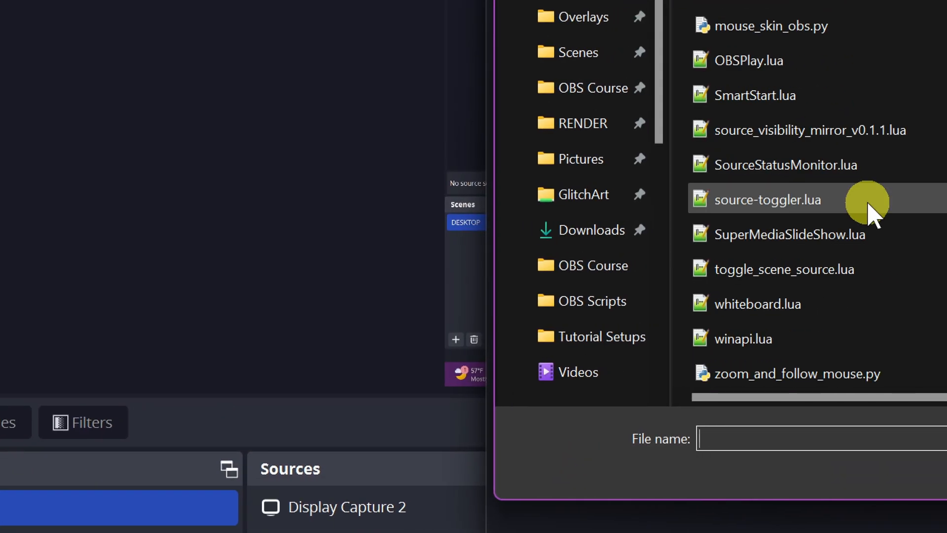
double_click(768, 200)
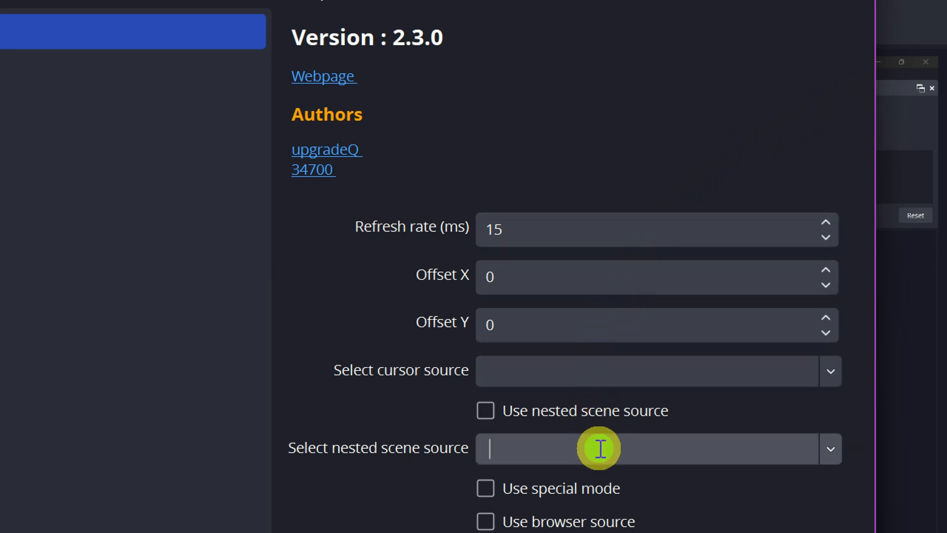
mouse_move(816, 441)
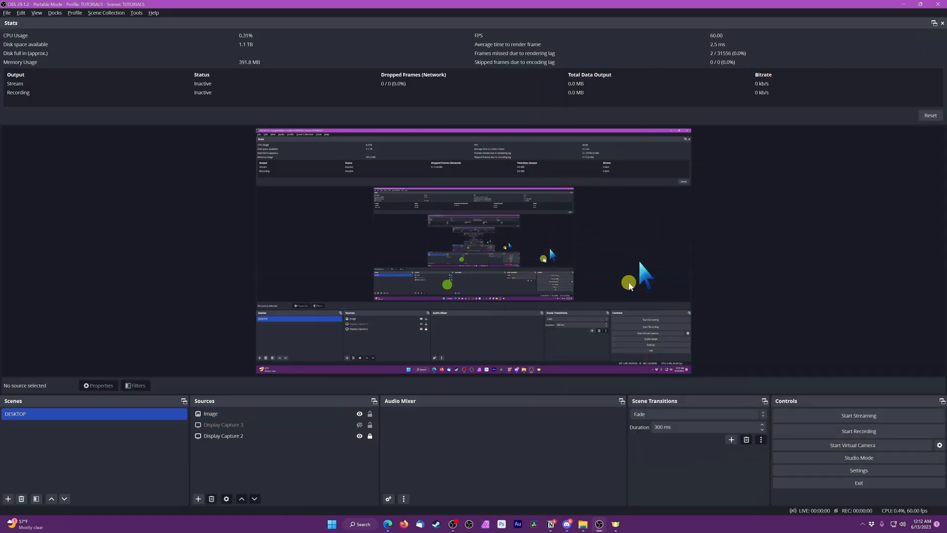
Step: Select the Image source holding the blue jelly cursor picture in the Sources list
click(211, 414)
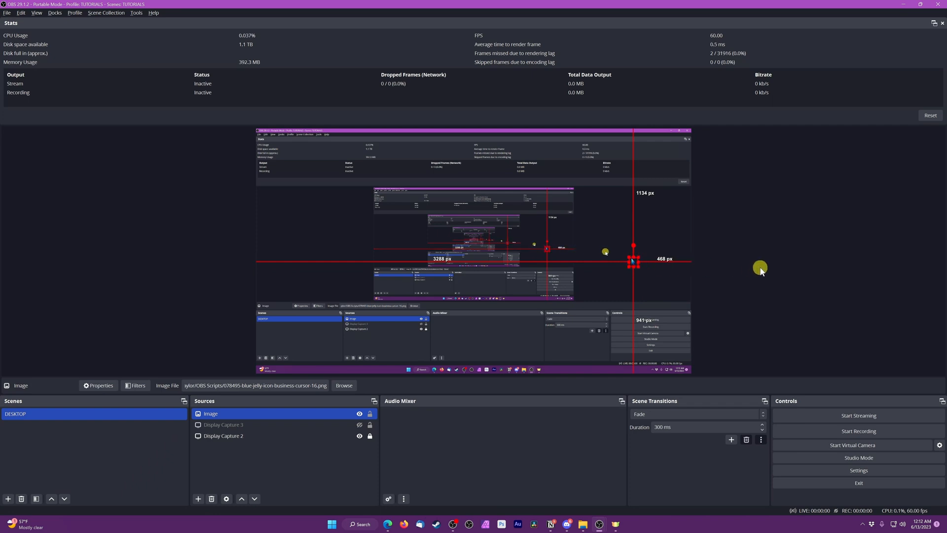
click(223, 435)
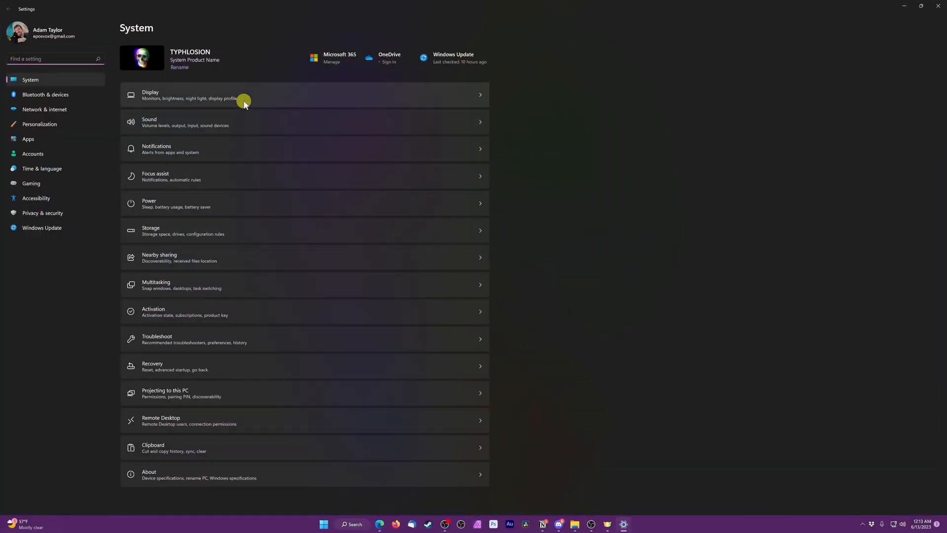
Step: Pick a new scale percentage for display 3 in System > Display, 150% being current
click(242, 95)
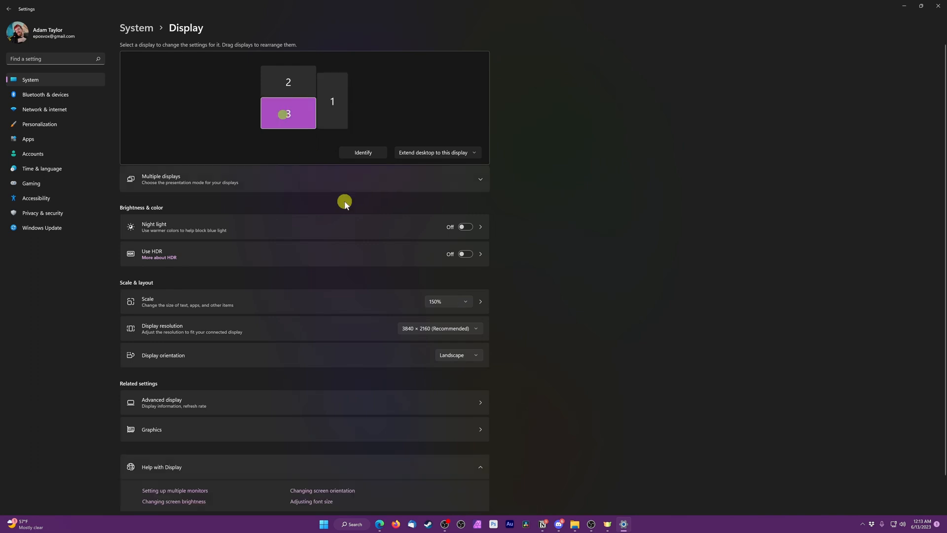
click(447, 301)
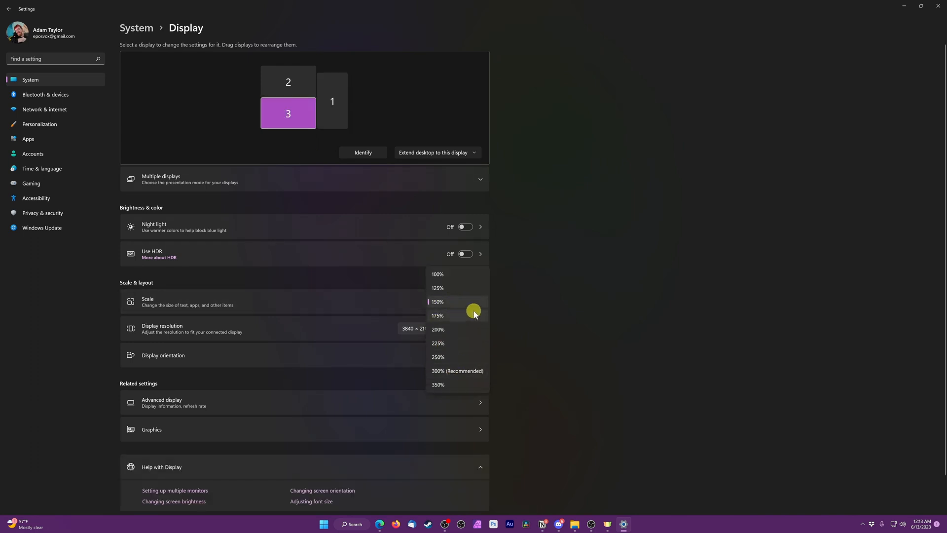
mouse_move(471, 313)
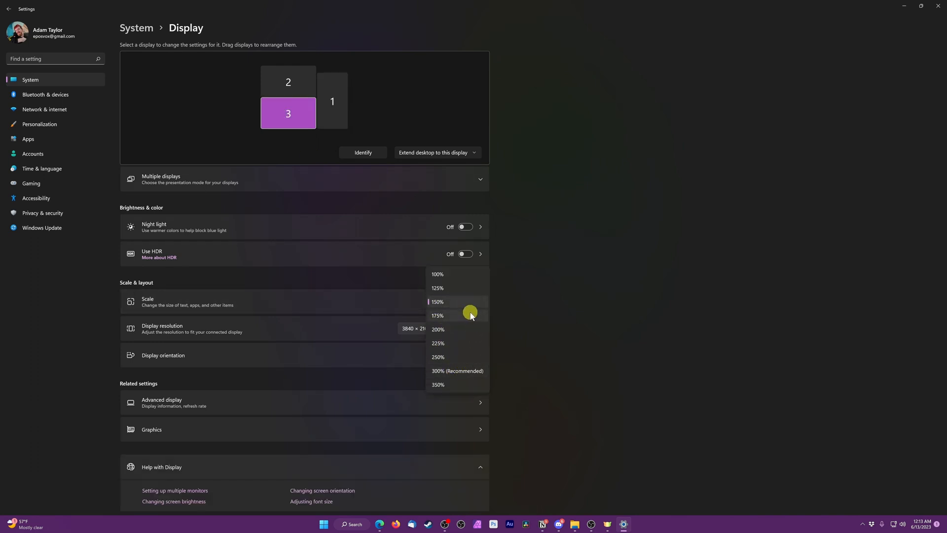
click(437, 302)
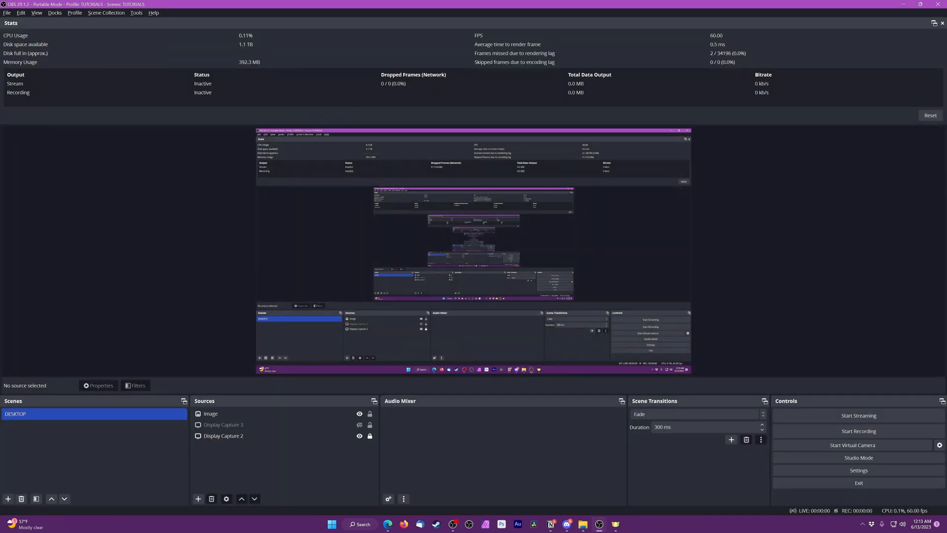
mouse_move(823, 346)
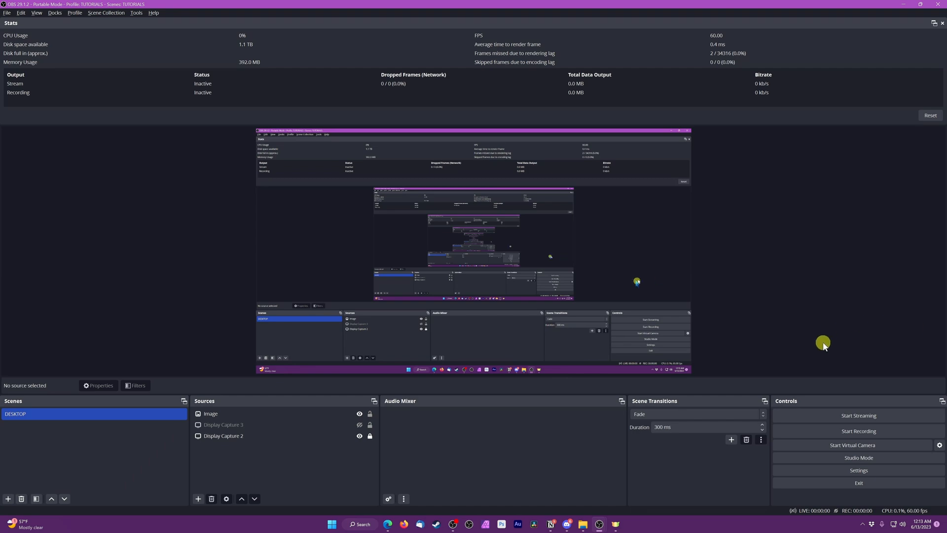
Step: Bring up the OBS Settings window from the Controls dock
click(857, 469)
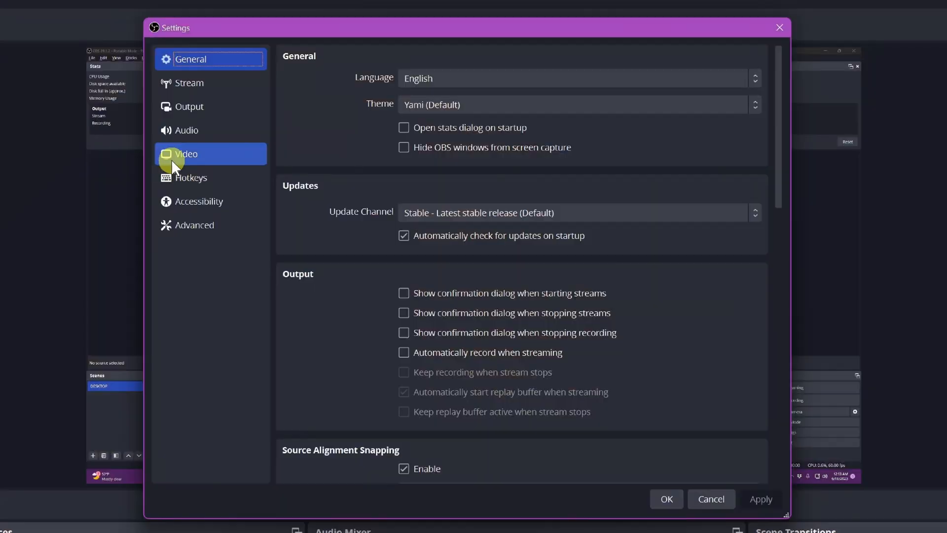
Step: Set the Color Format to I444 on the Advanced page and apply it
click(196, 225)
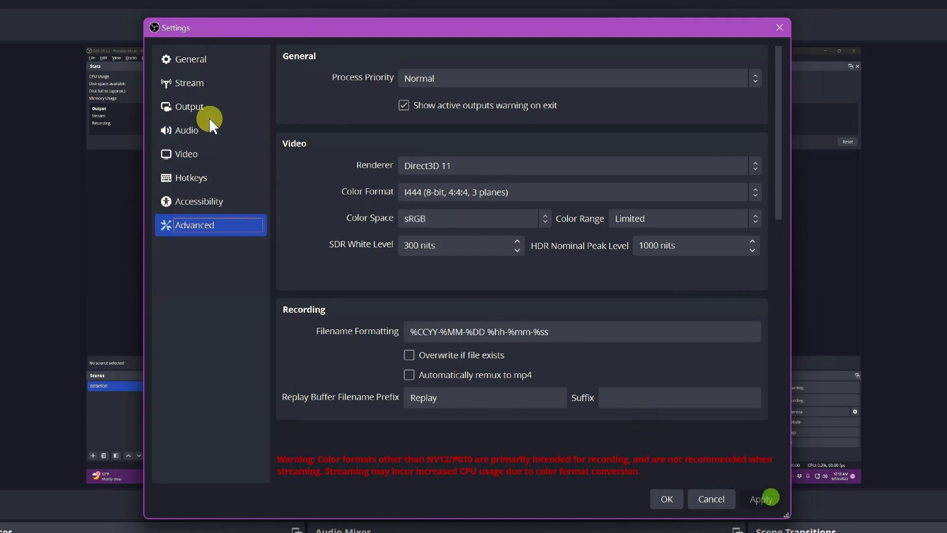
click(188, 107)
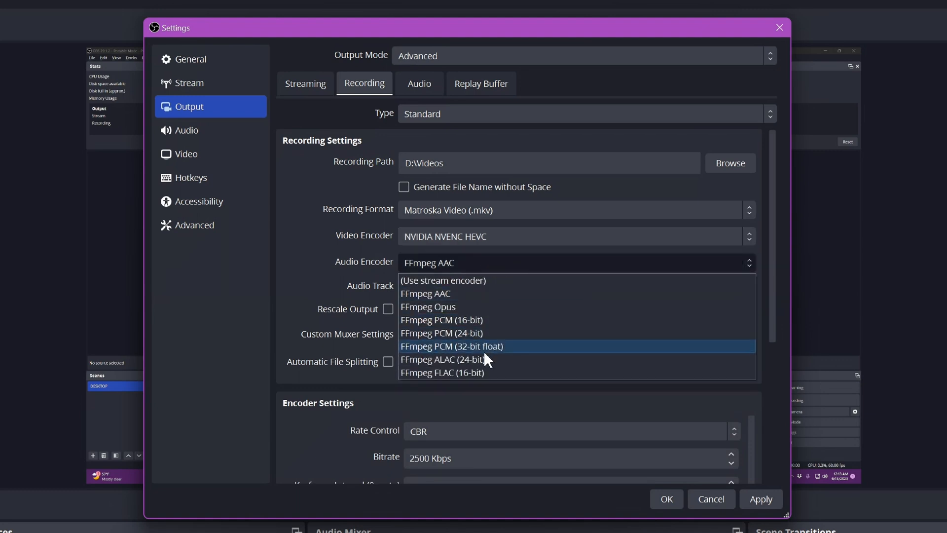
Step: Choose FFmpeg ALAC (24-bit) as the recording audio encoder and review Rate Control
click(443, 359)
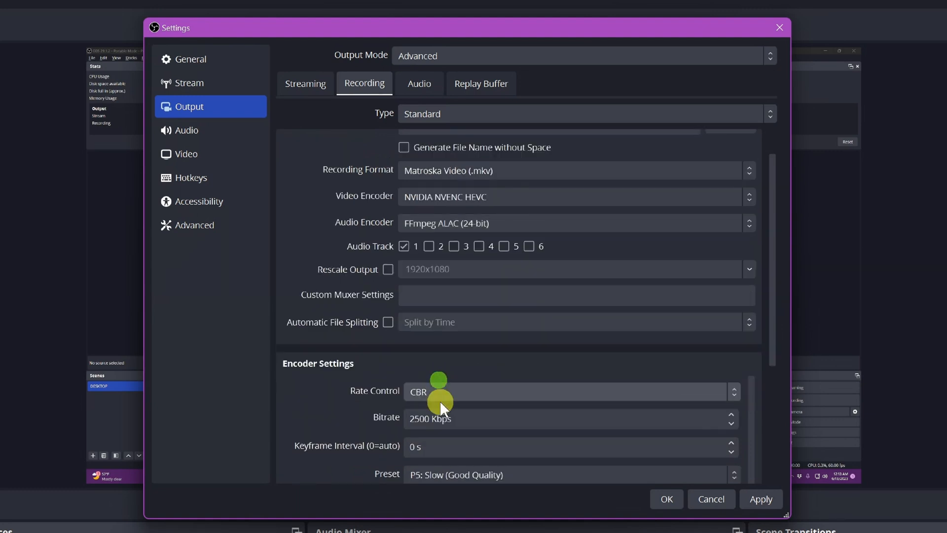
click(568, 391)
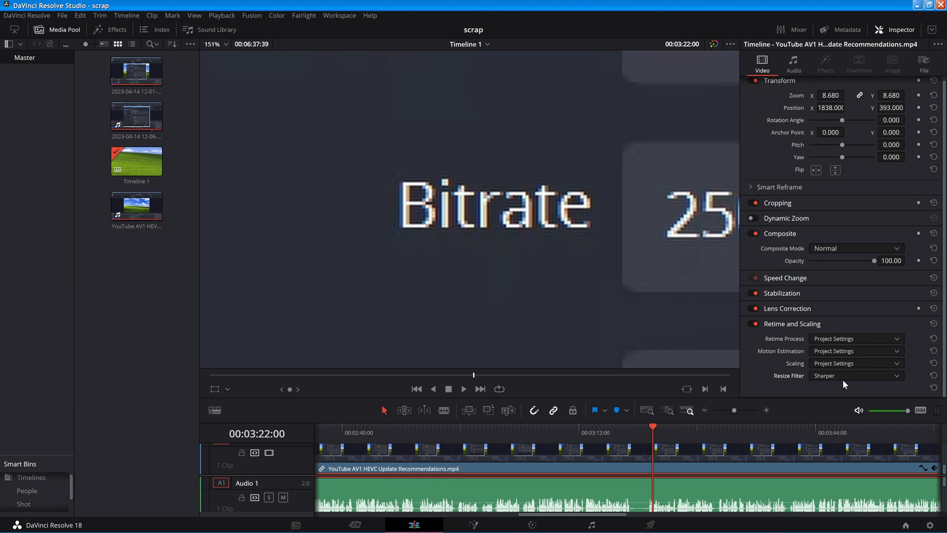
Step: Switch the clip's Resize Filter from Sharper to Nearest Neighbor in the Inspector
click(854, 375)
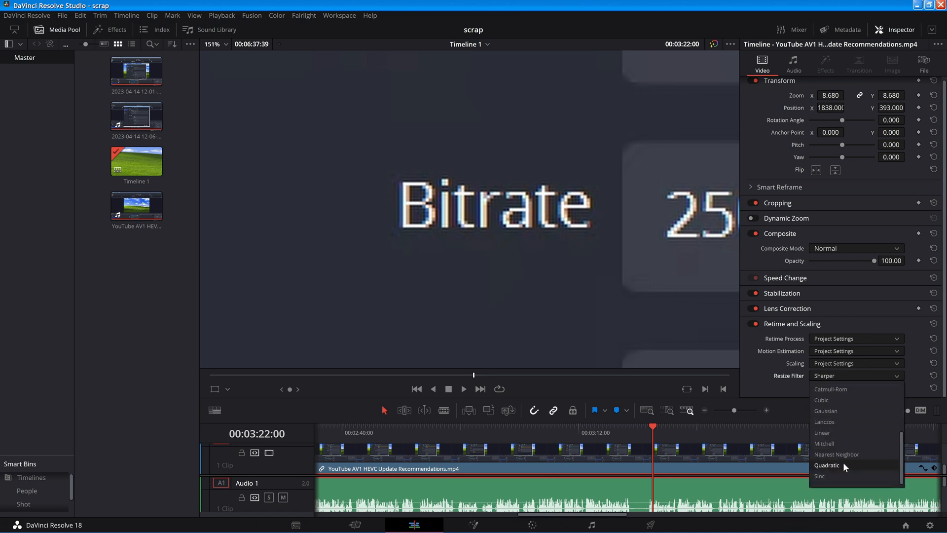
mouse_move(836, 454)
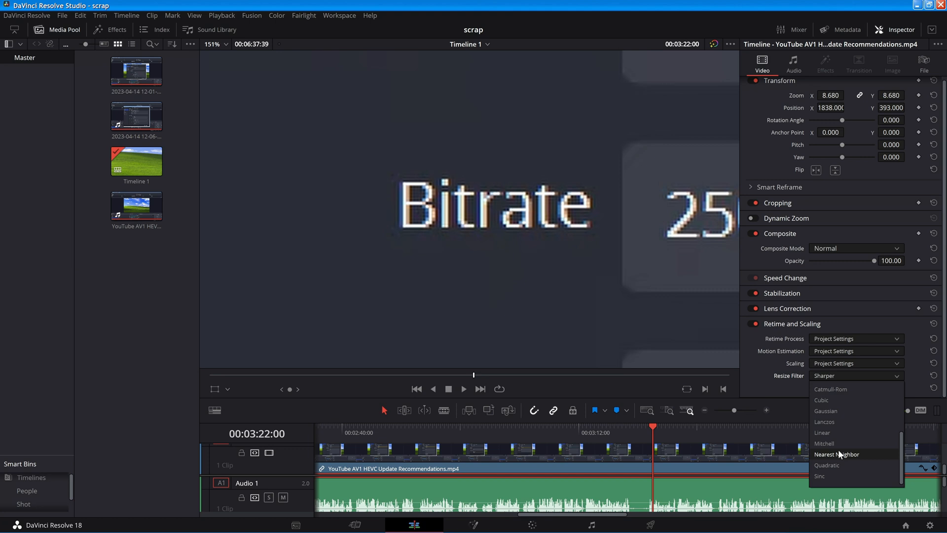
click(837, 454)
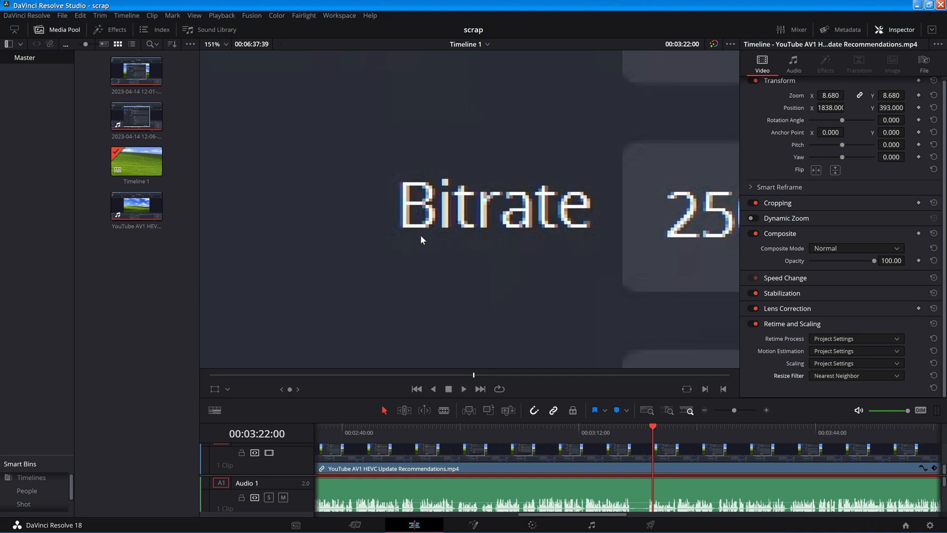
mouse_move(466, 236)
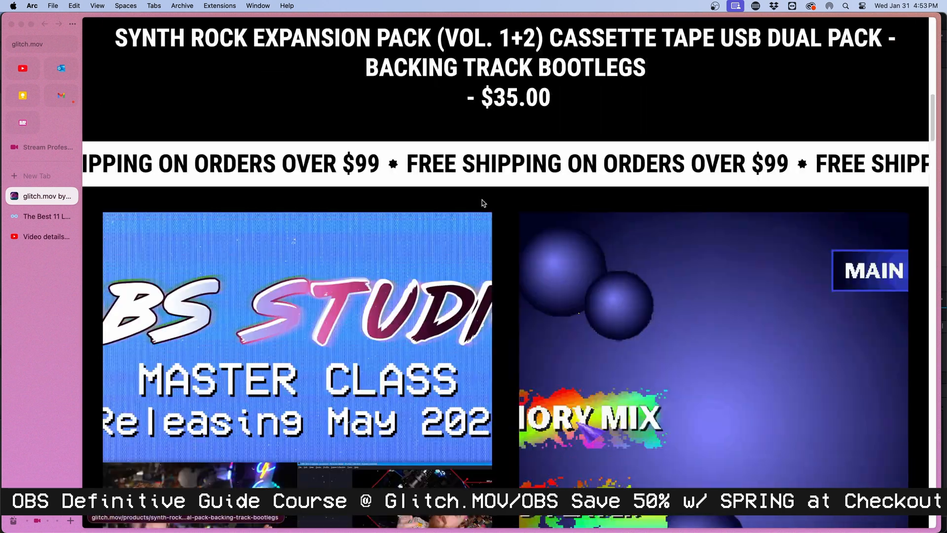
Step: Scroll the OBS Studio Master Class page down to its Course Contents list
scroll(down, 3)
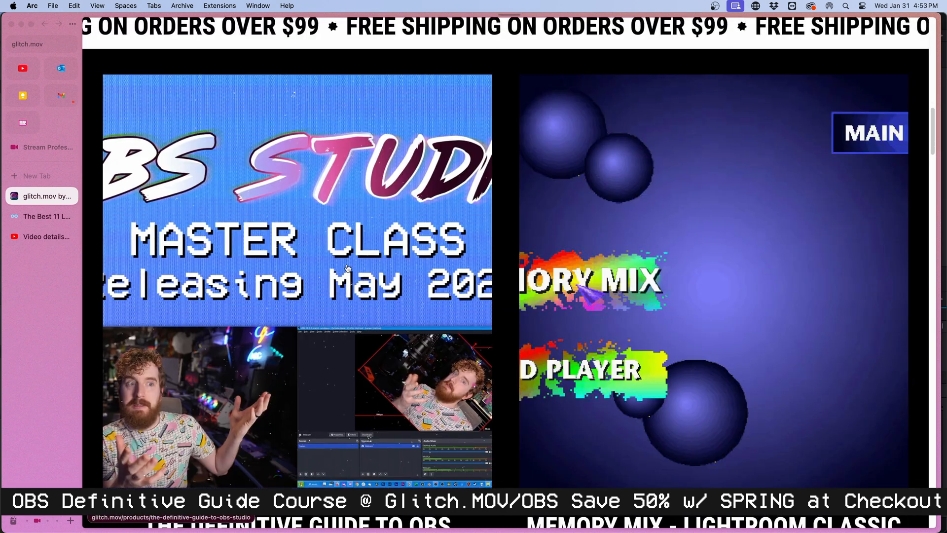
scroll(down, 3)
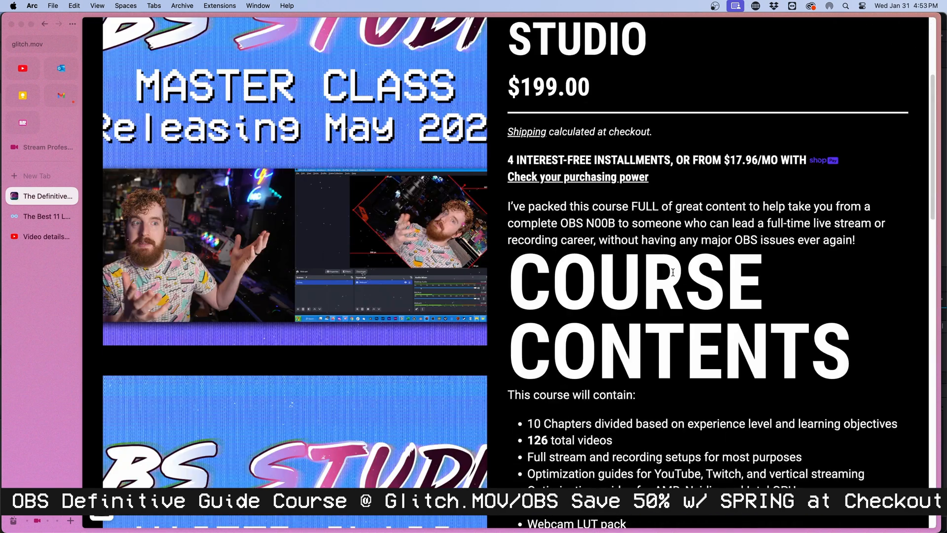
scroll(down, 3)
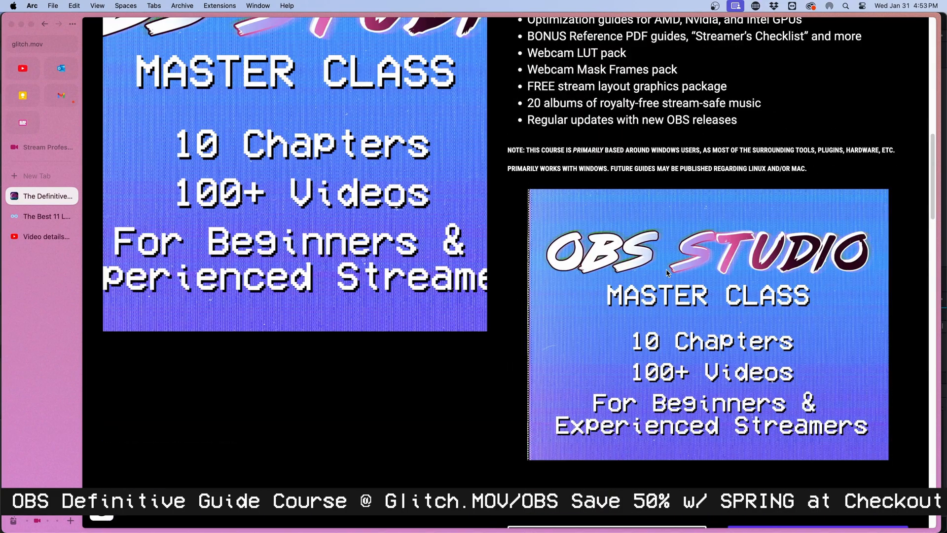